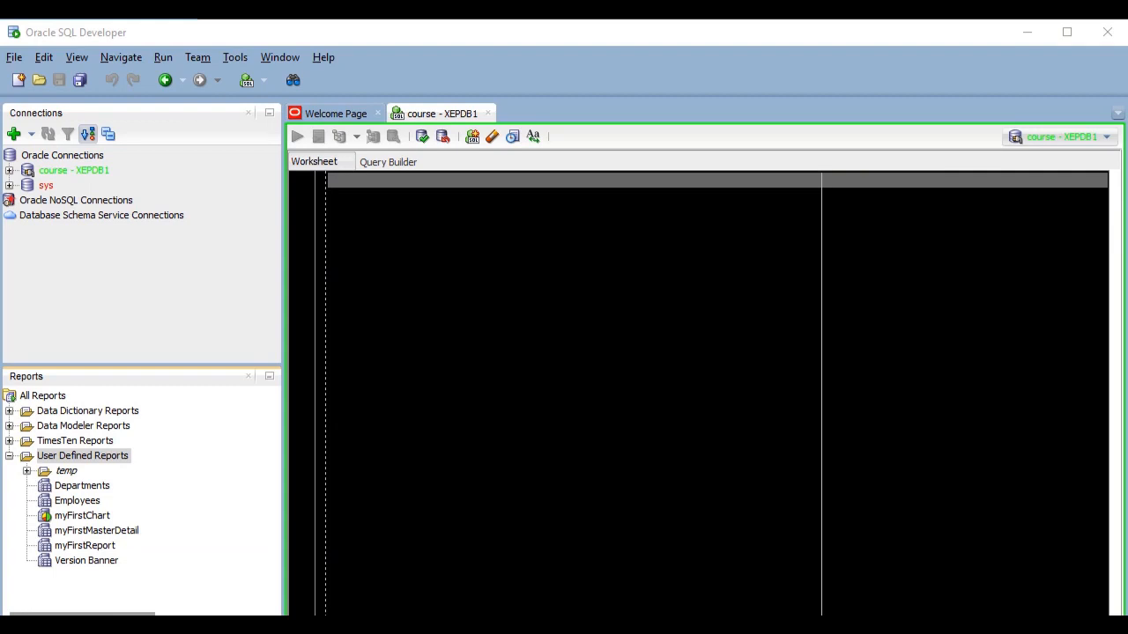
{"action": "mouse_move", "coordinate": [211, 494]}
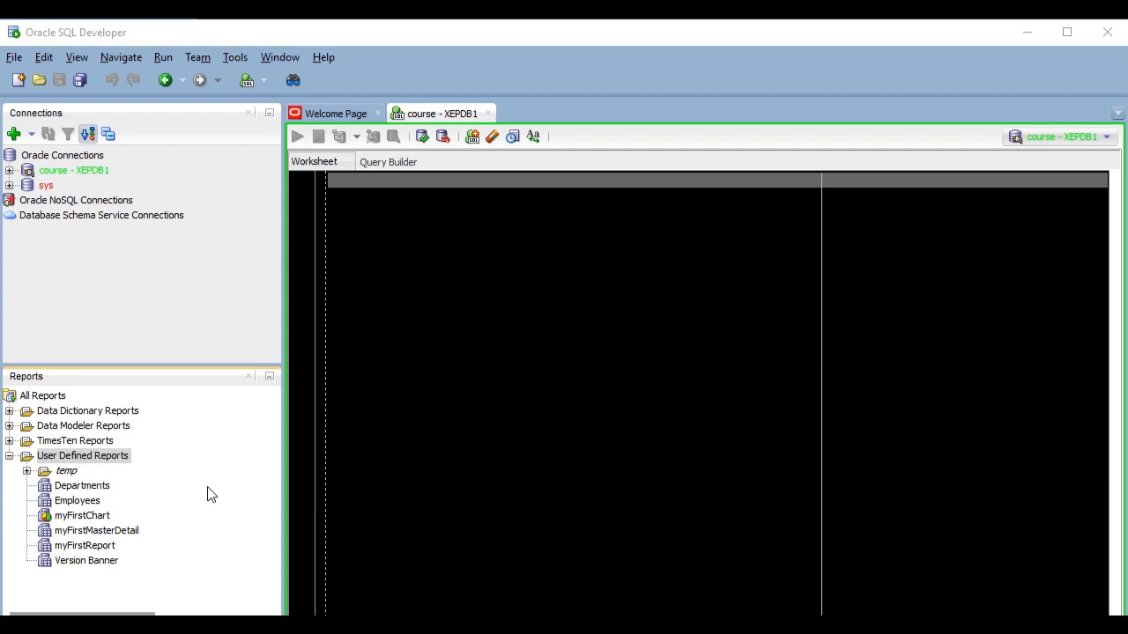
{"action": "mouse_move", "coordinate": [109, 539]}
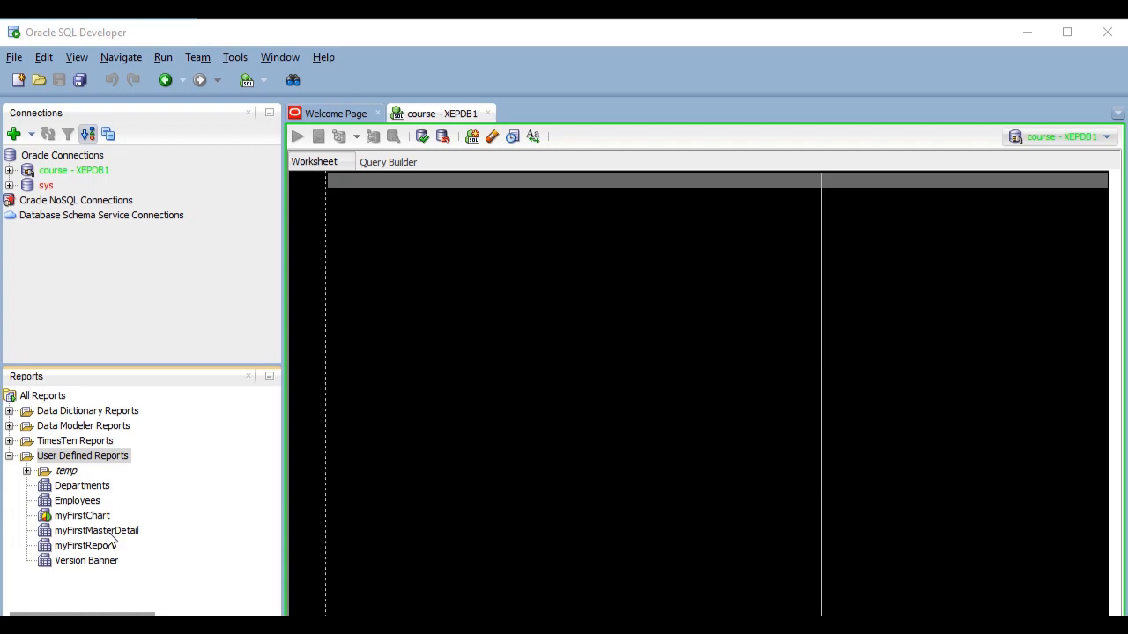
Browse the context actions of the user-defined reports and cancel opening a report file
{"action": "right_click", "coordinate": [95, 529]}
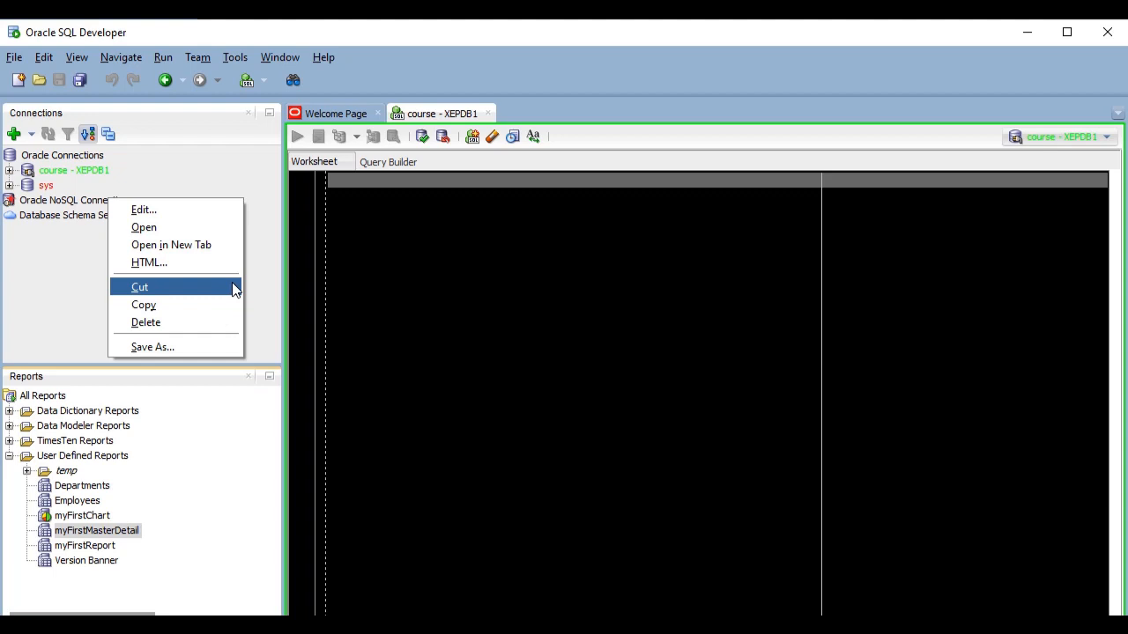
{"action": "mouse_move", "coordinate": [208, 352]}
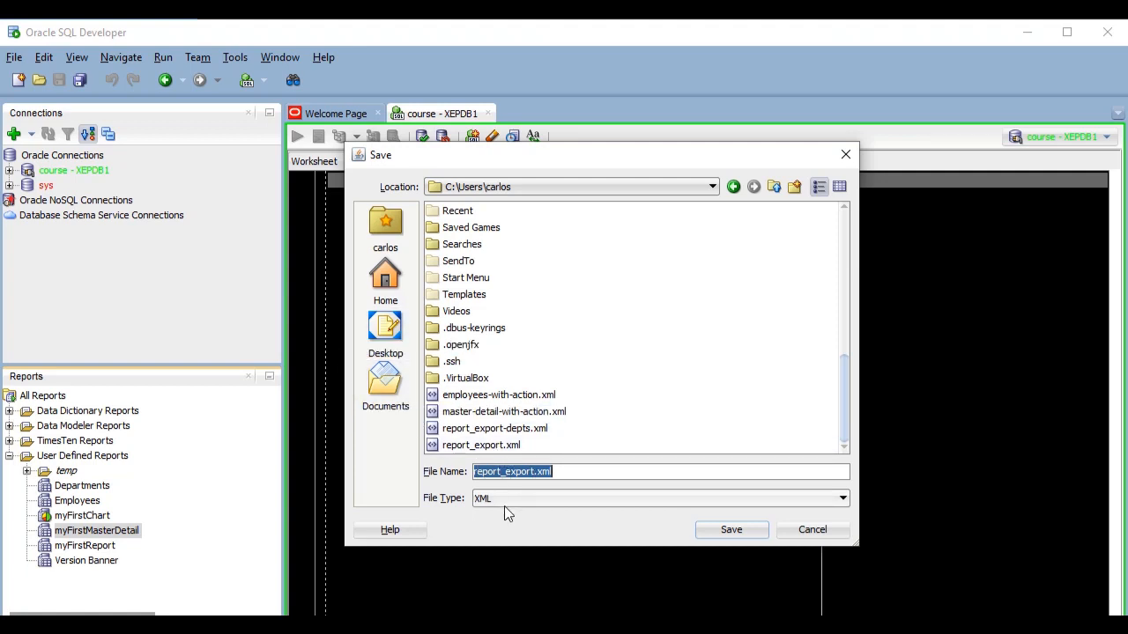
{"action": "mouse_move", "coordinate": [501, 516]}
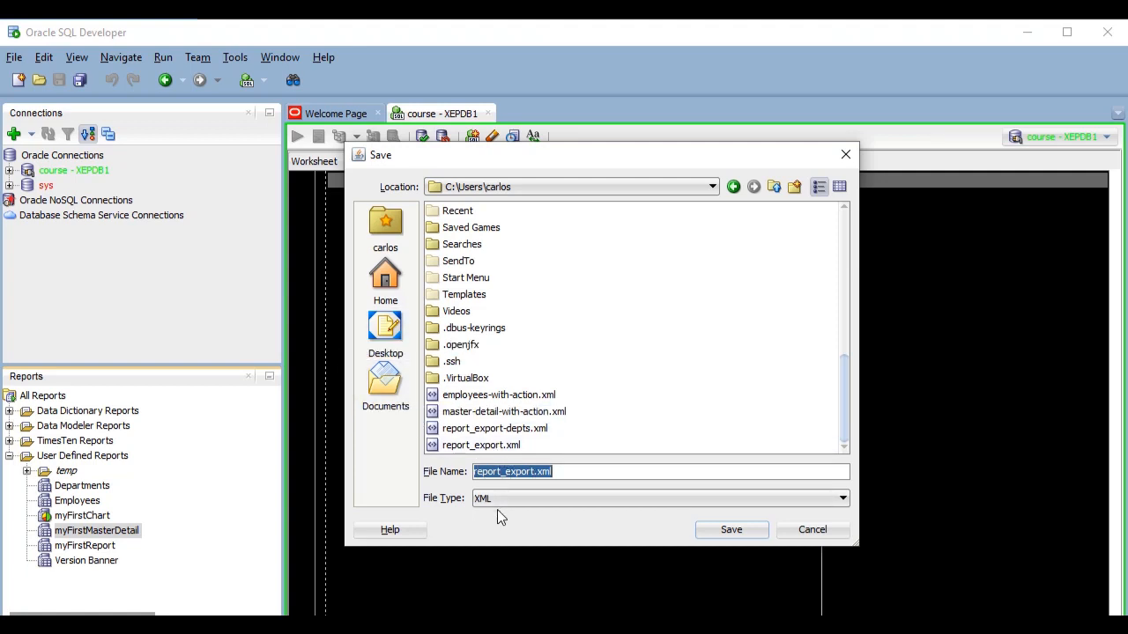
{"action": "mouse_move", "coordinate": [784, 525]}
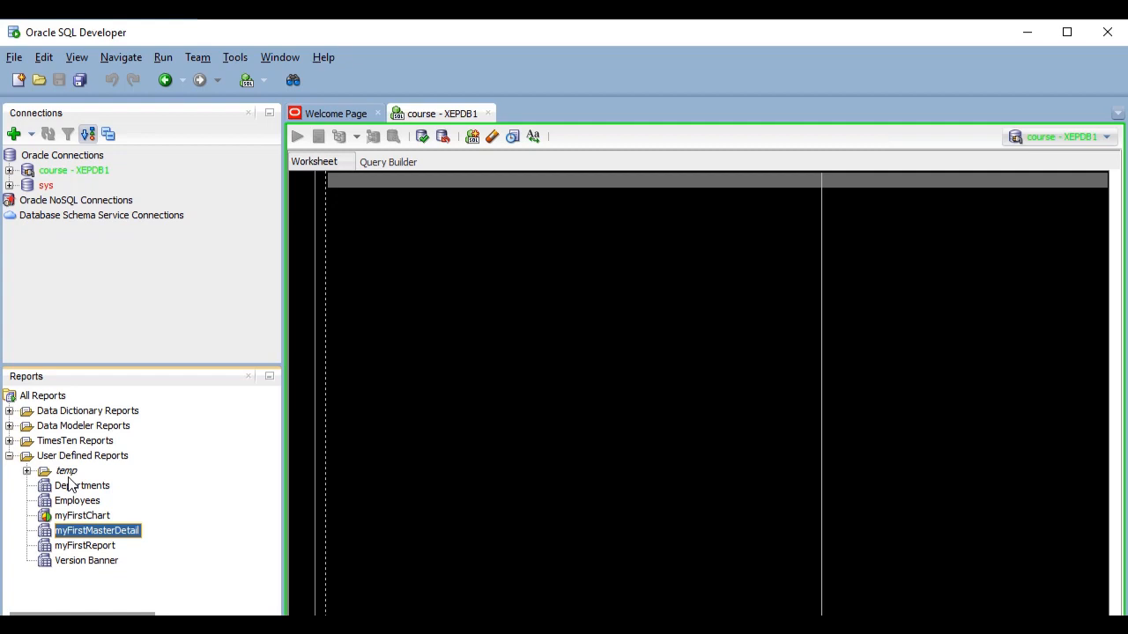
{"action": "right_click", "coordinate": [67, 471]}
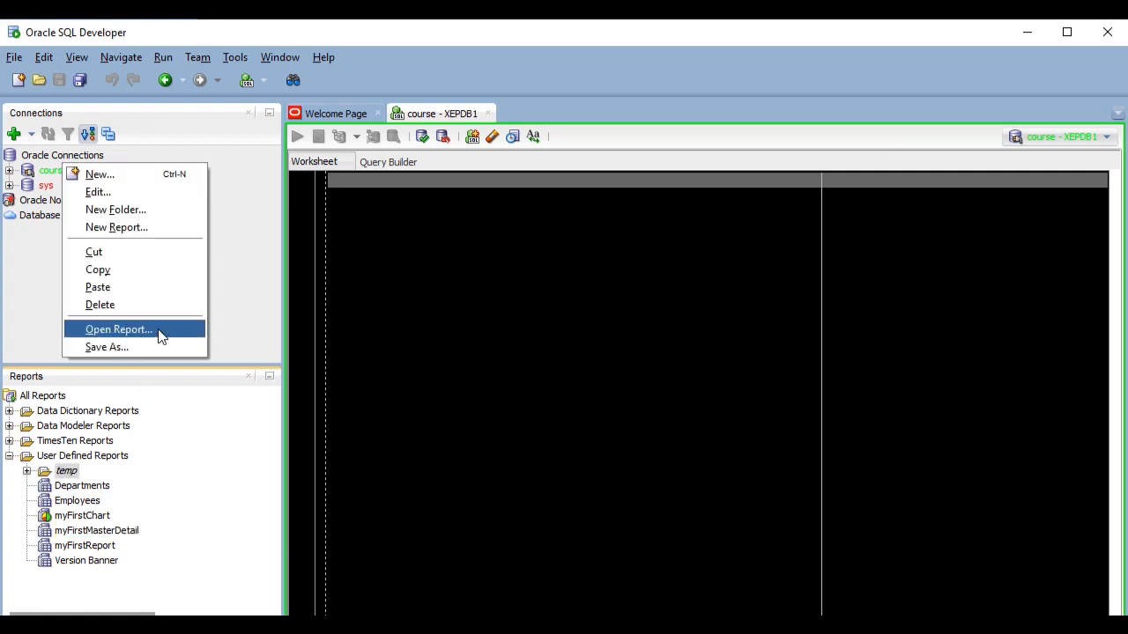
{"action": "left_click", "coordinate": [118, 329]}
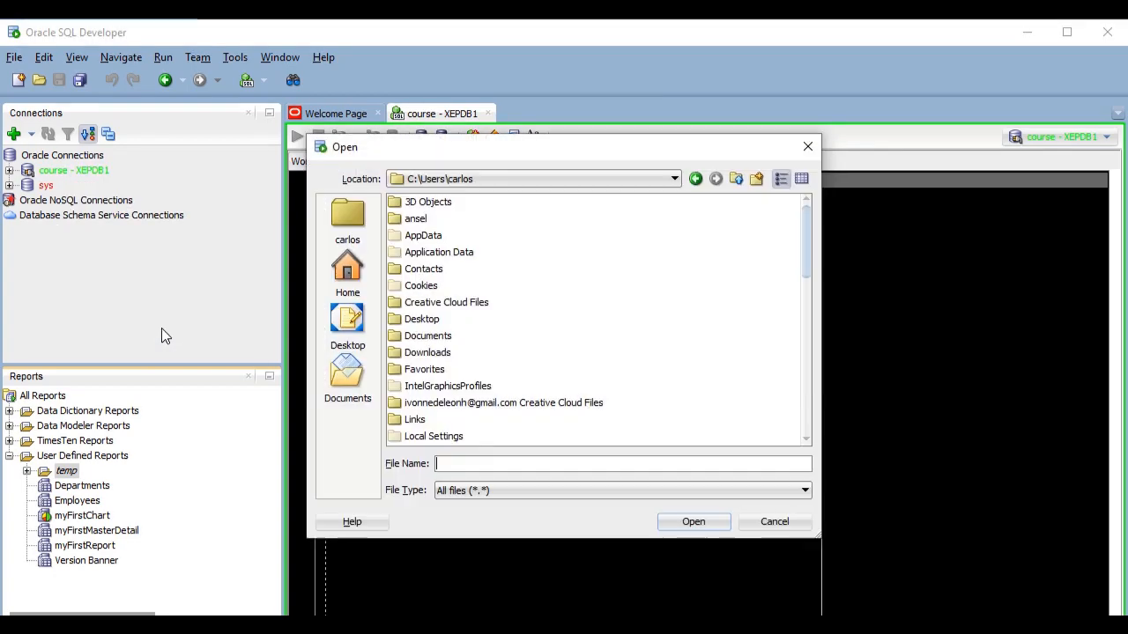
{"action": "scroll", "scroll_direction": "down", "scroll_amount": 3}
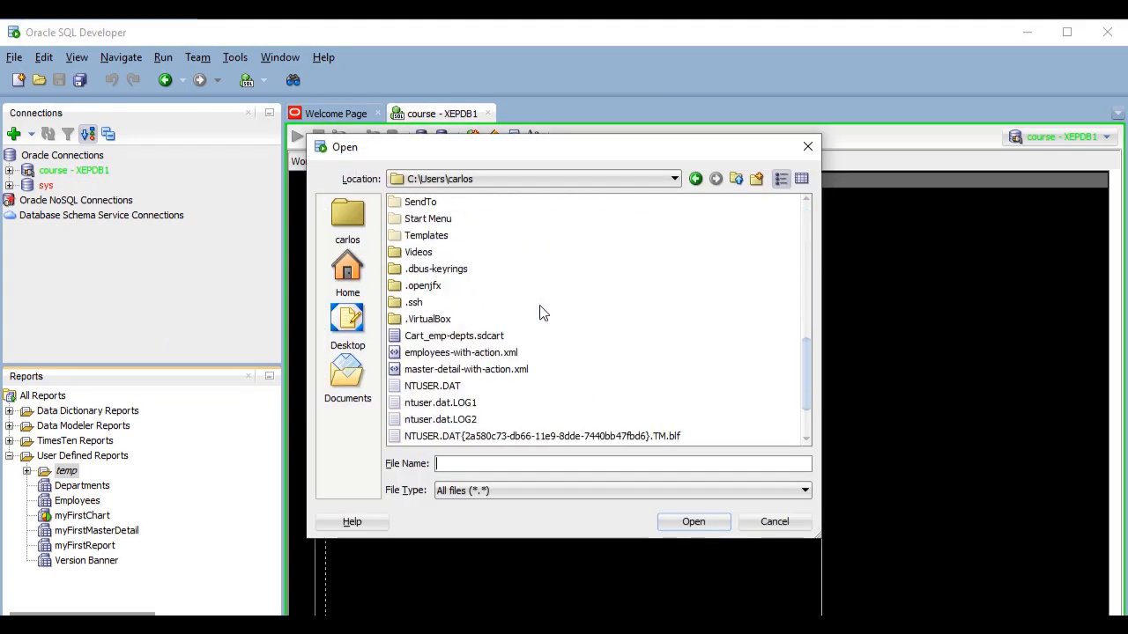
{"action": "scroll", "scroll_direction": "down", "scroll_amount": 3}
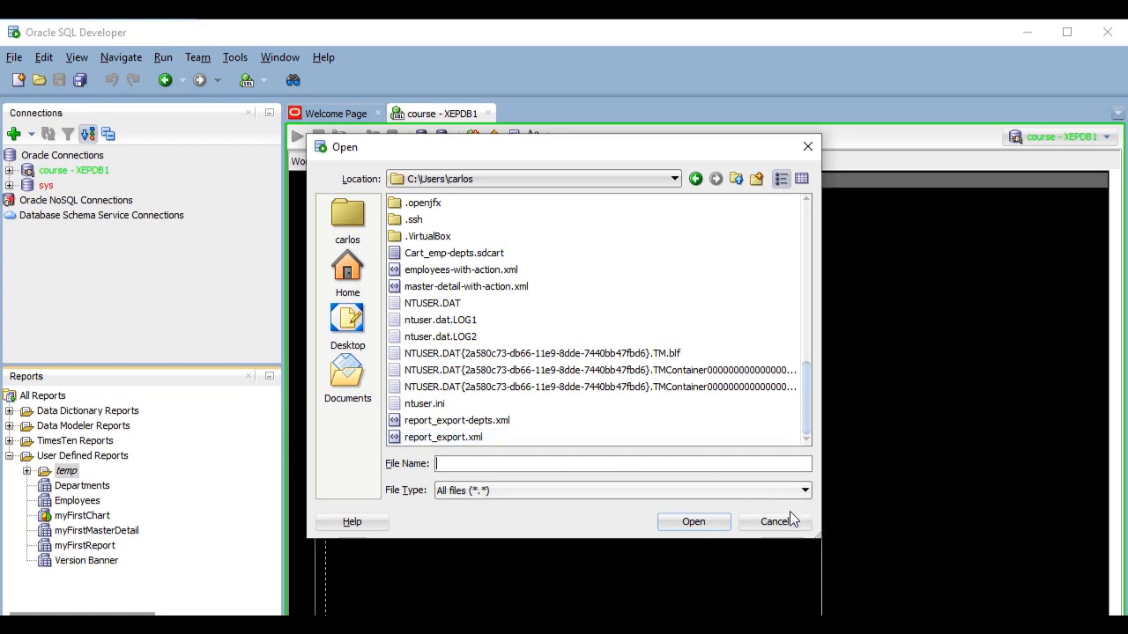
{"action": "left_click", "coordinate": [775, 521]}
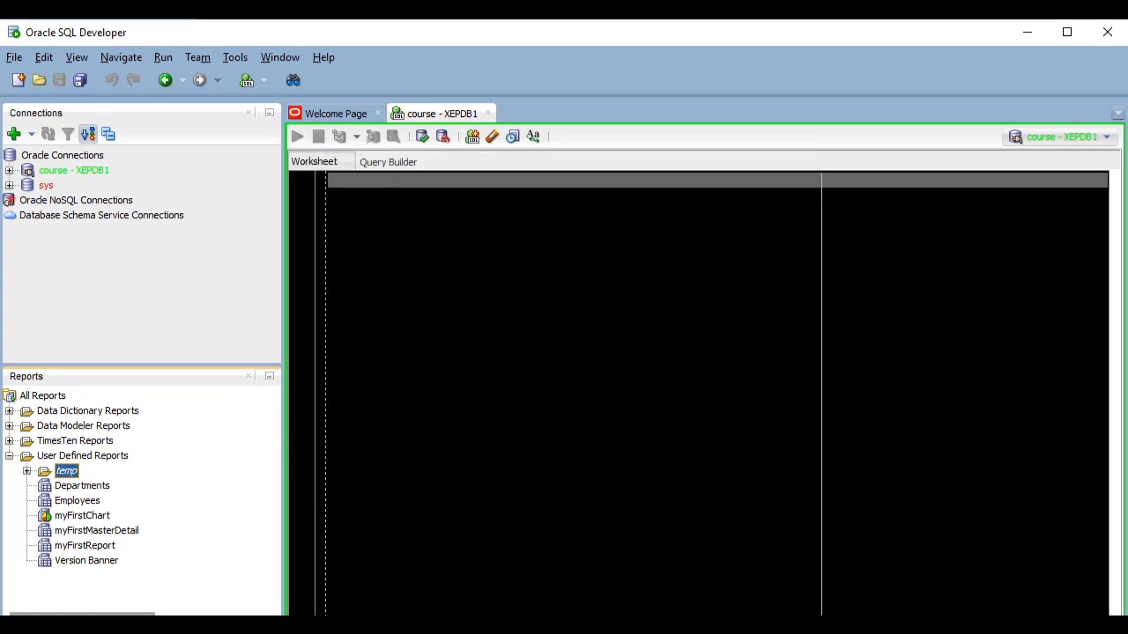
{"action": "mouse_move", "coordinate": [271, 525]}
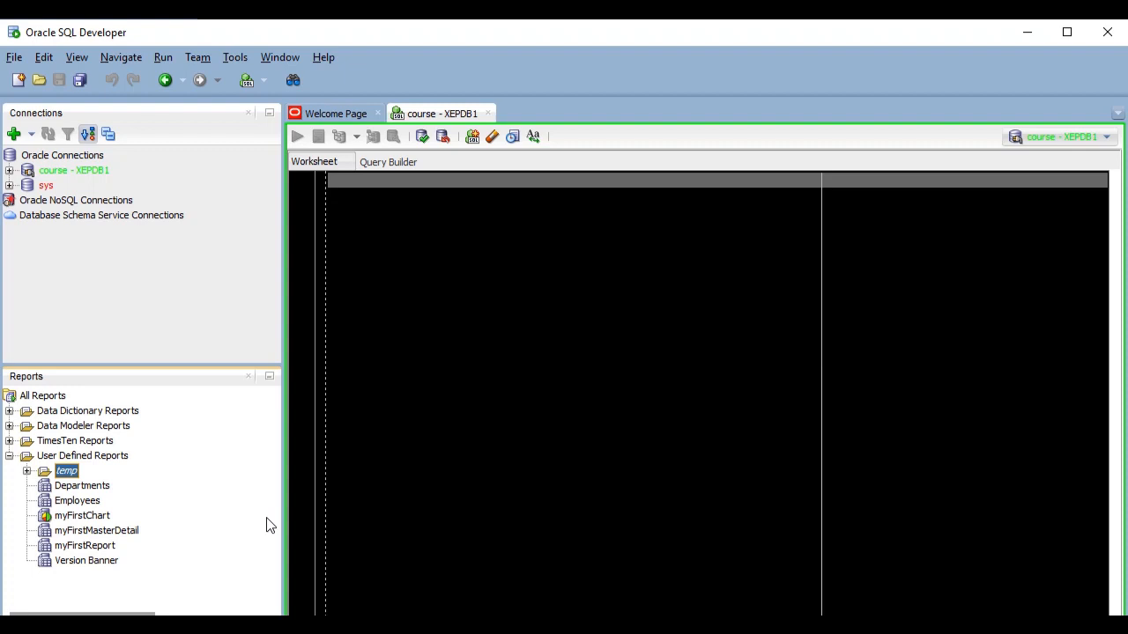
{"action": "mouse_move", "coordinate": [44, 468]}
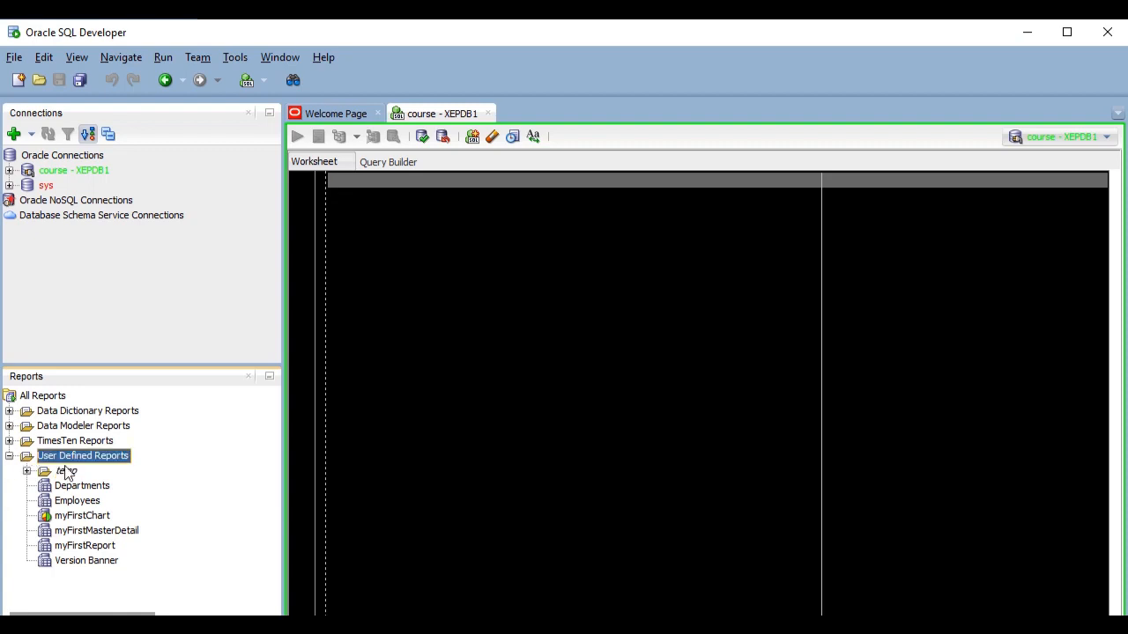
Export the Departments report to HTML over the course - XEPDB1 connection, opening when complete
{"action": "right_click", "coordinate": [65, 470]}
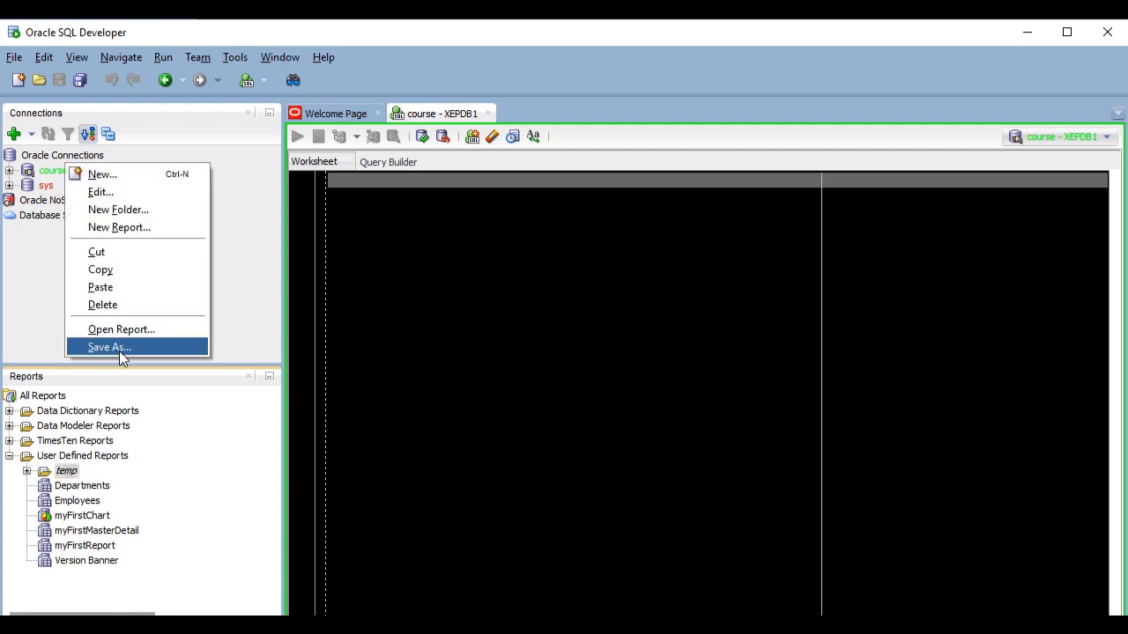
{"action": "mouse_move", "coordinate": [155, 349]}
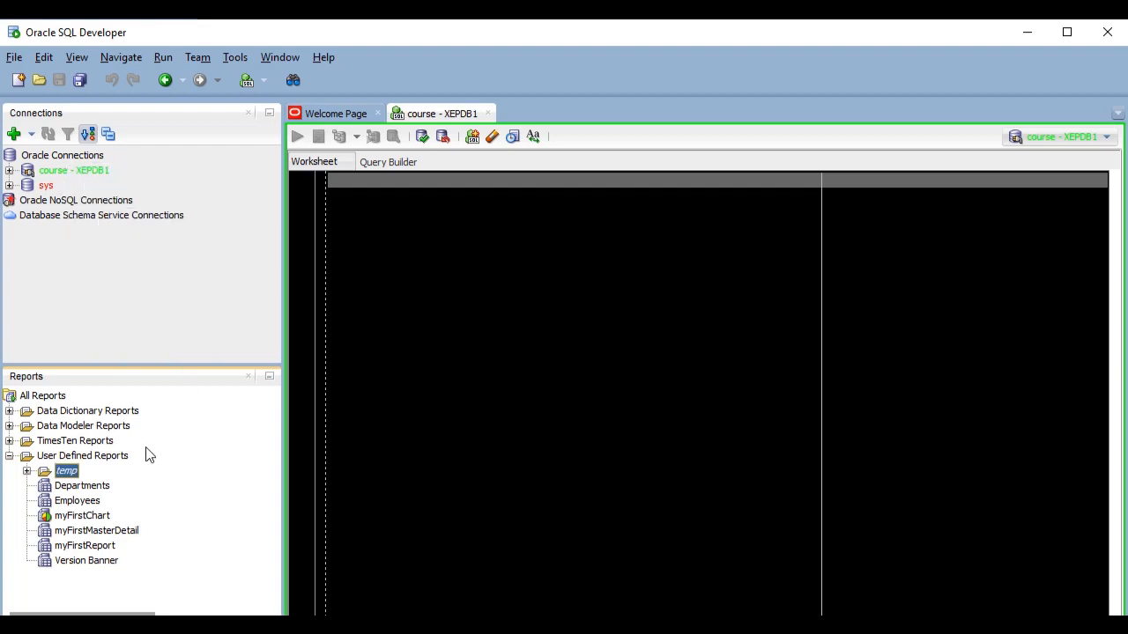
{"action": "mouse_move", "coordinate": [137, 490]}
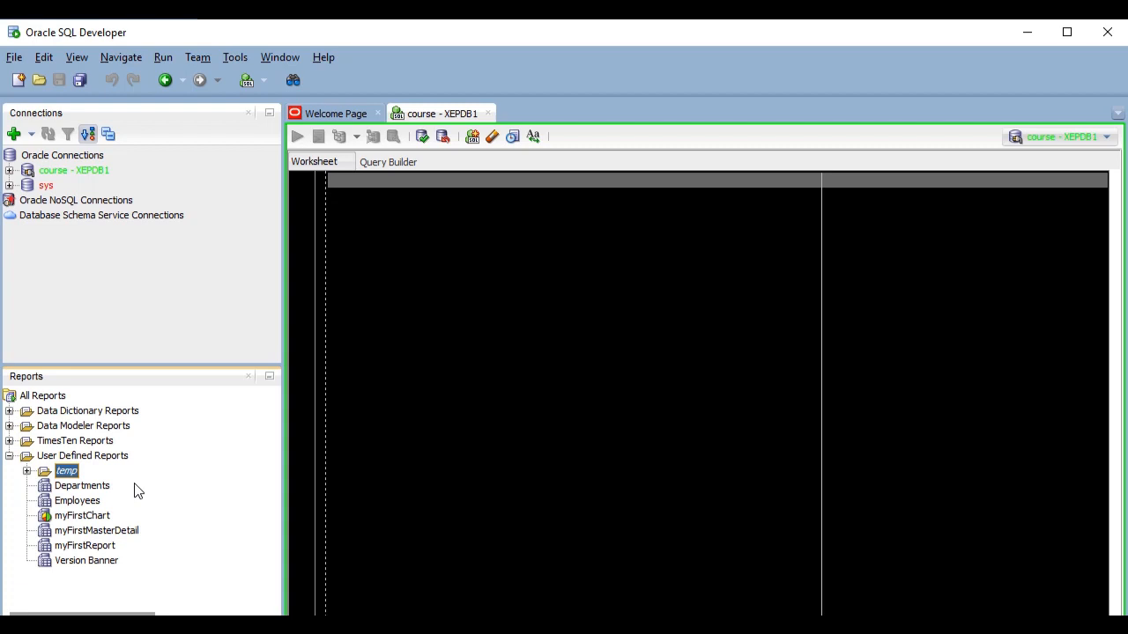
{"action": "mouse_move", "coordinate": [122, 511]}
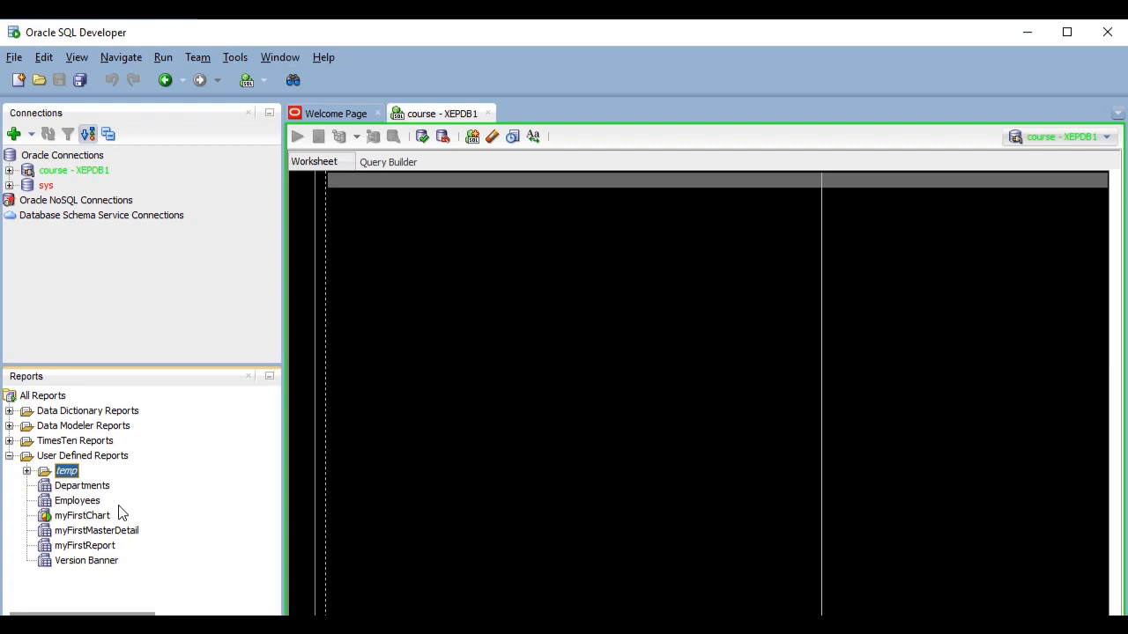
{"action": "right_click", "coordinate": [97, 530]}
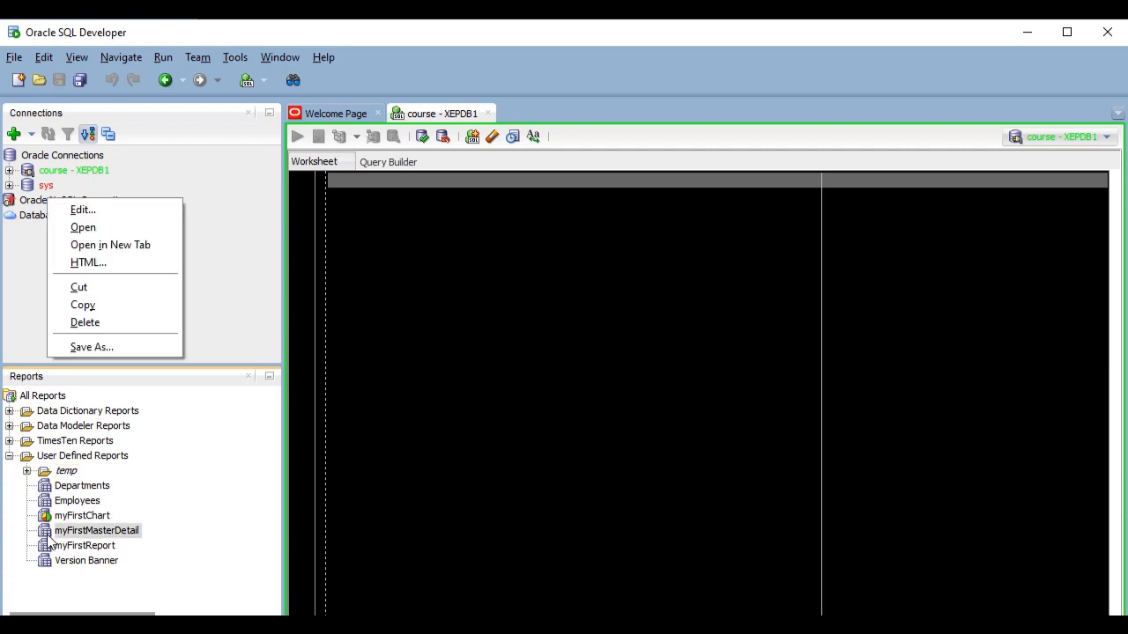
{"action": "mouse_move", "coordinate": [88, 262]}
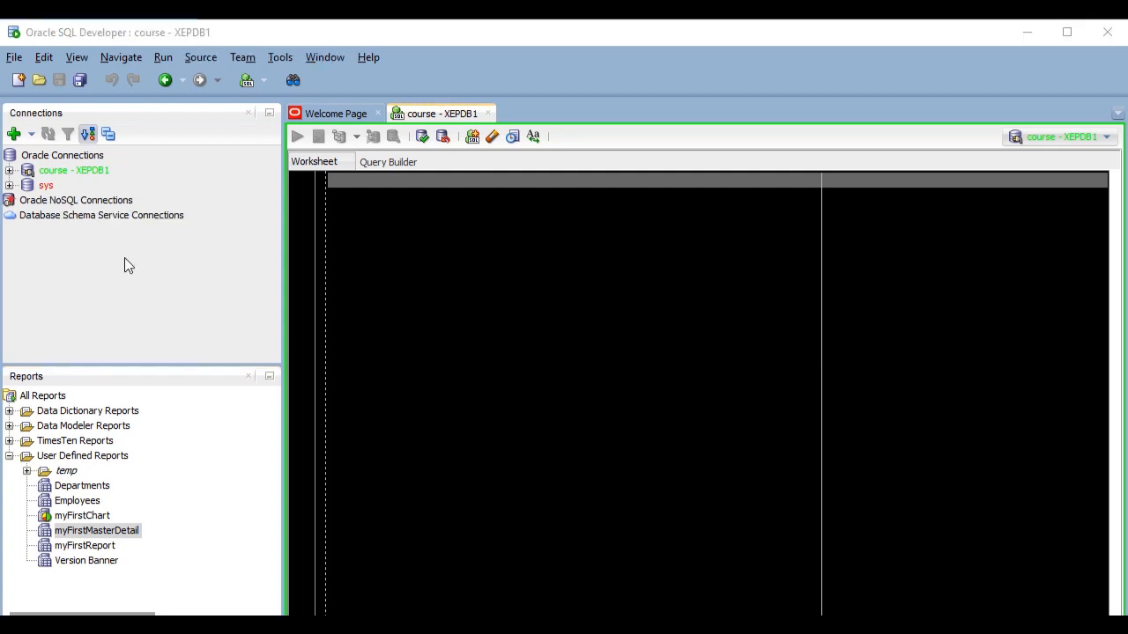
{"action": "mouse_move", "coordinate": [212, 444]}
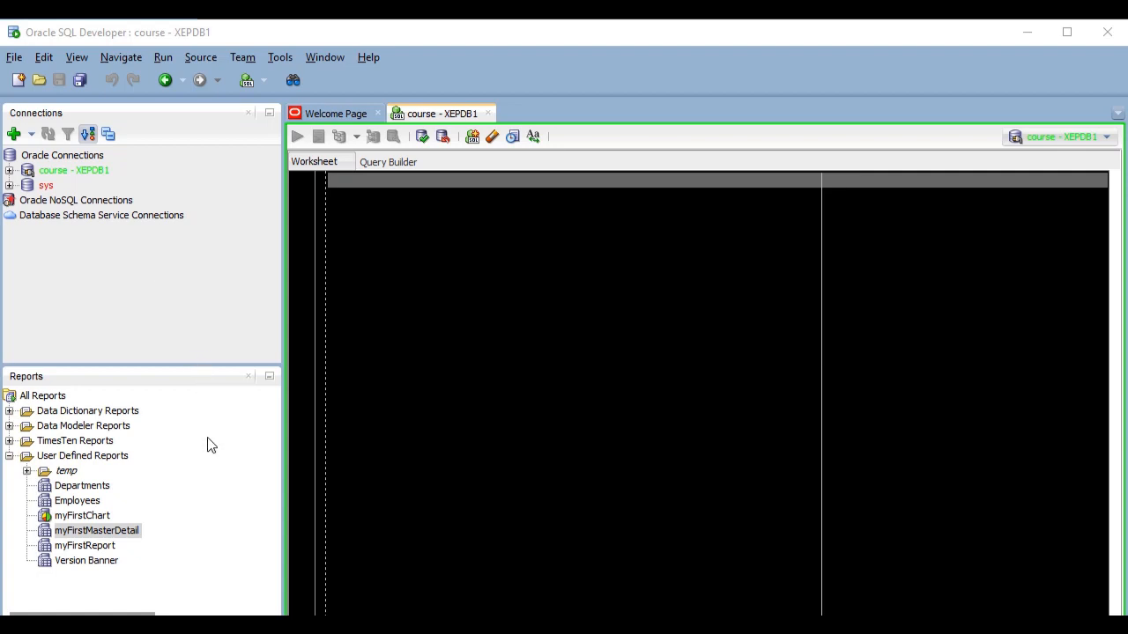
{"action": "mouse_move", "coordinate": [243, 469]}
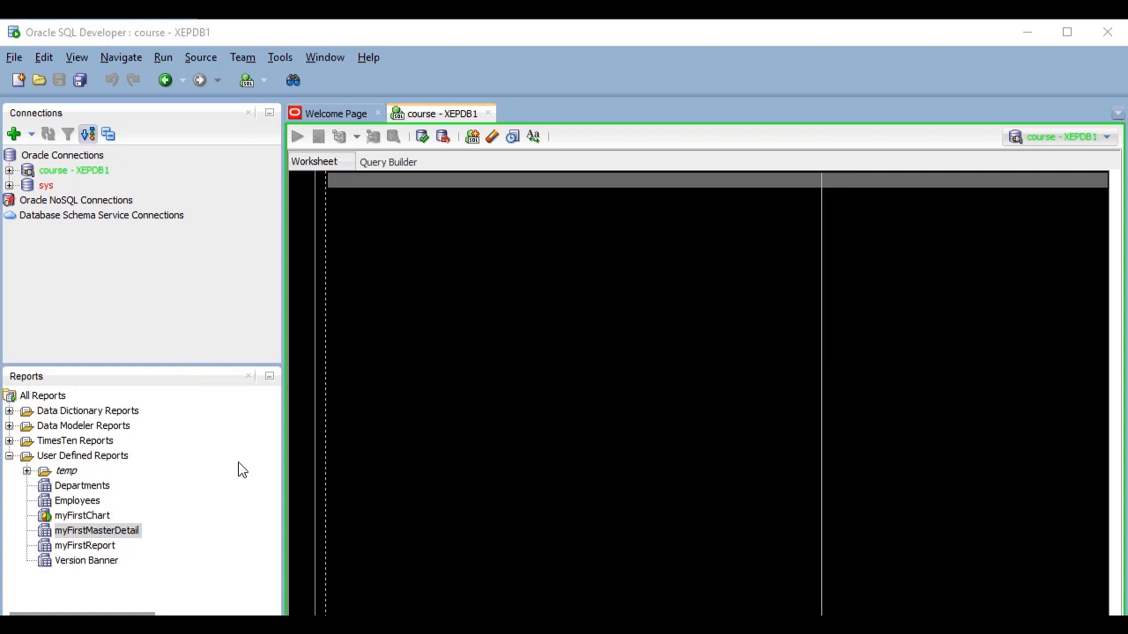
{"action": "mouse_move", "coordinate": [250, 448]}
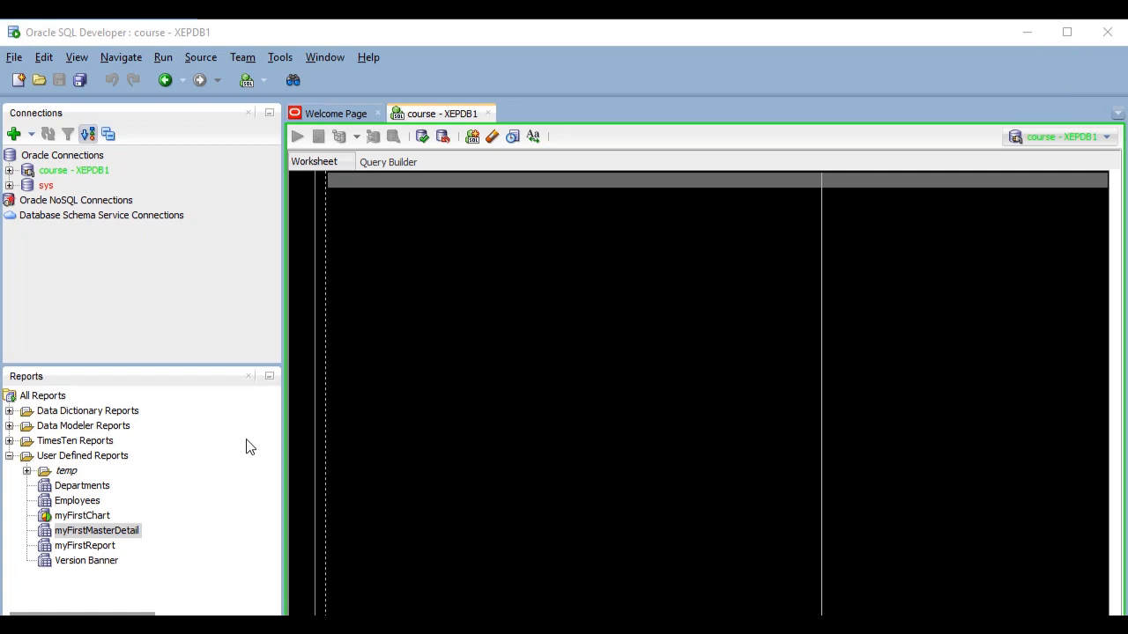
{"action": "mouse_move", "coordinate": [213, 466]}
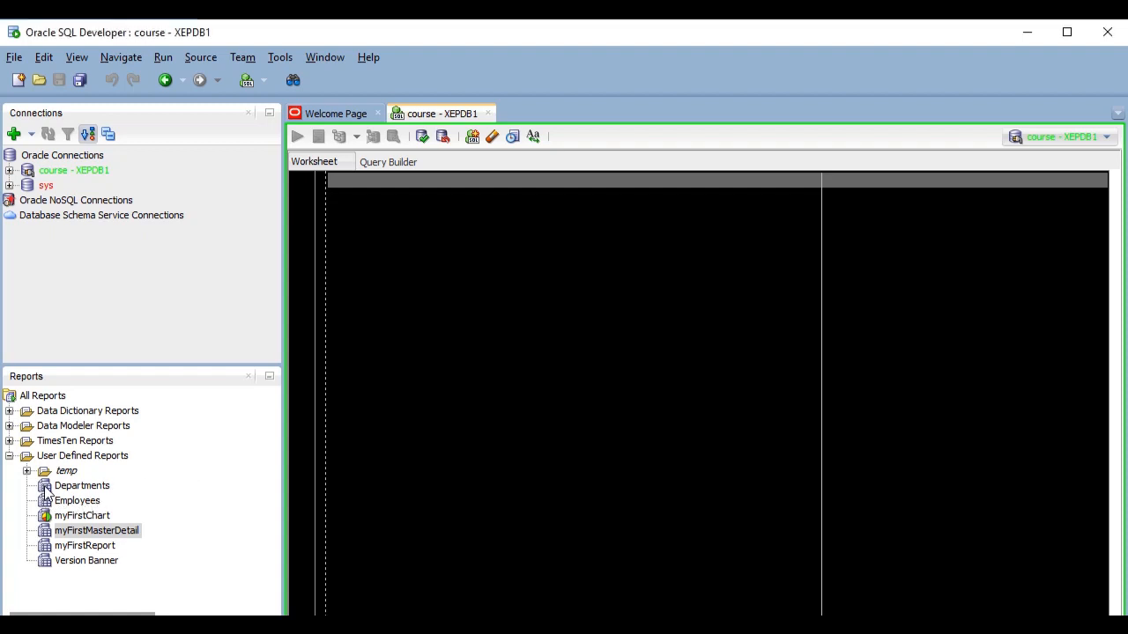
{"action": "right_click", "coordinate": [81, 487]}
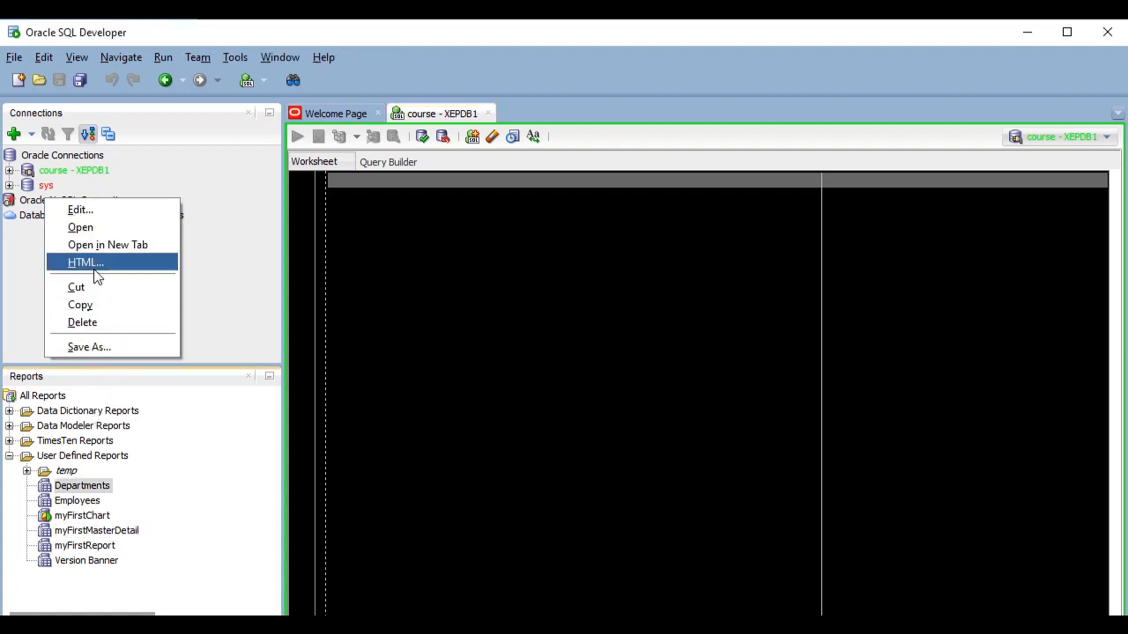
{"action": "left_click", "coordinate": [85, 261]}
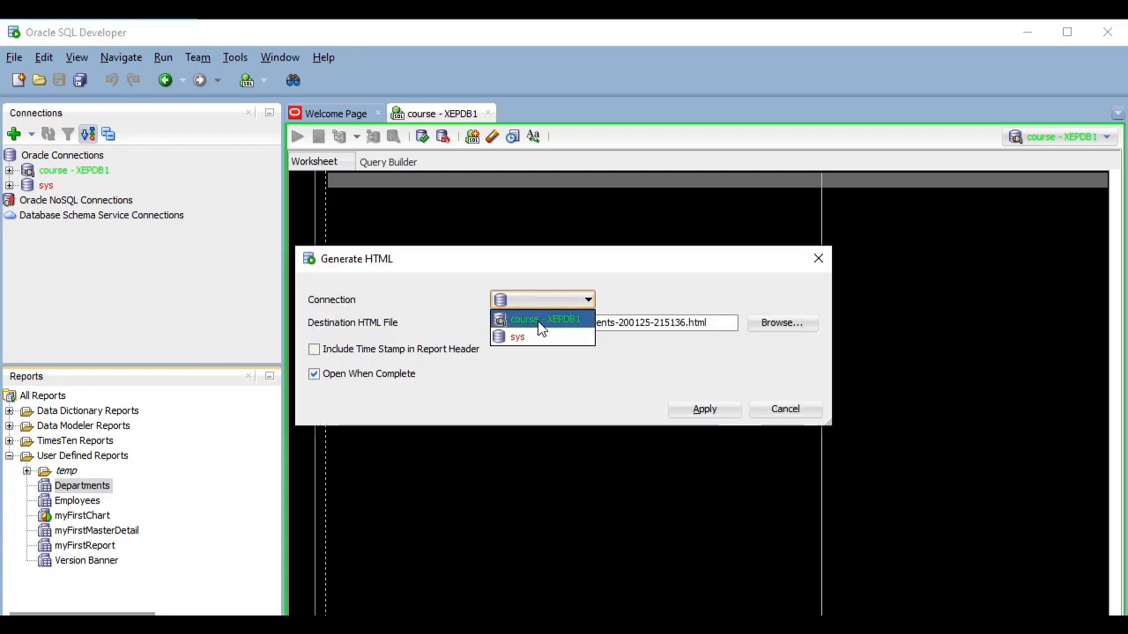
{"action": "left_click", "coordinate": [543, 319]}
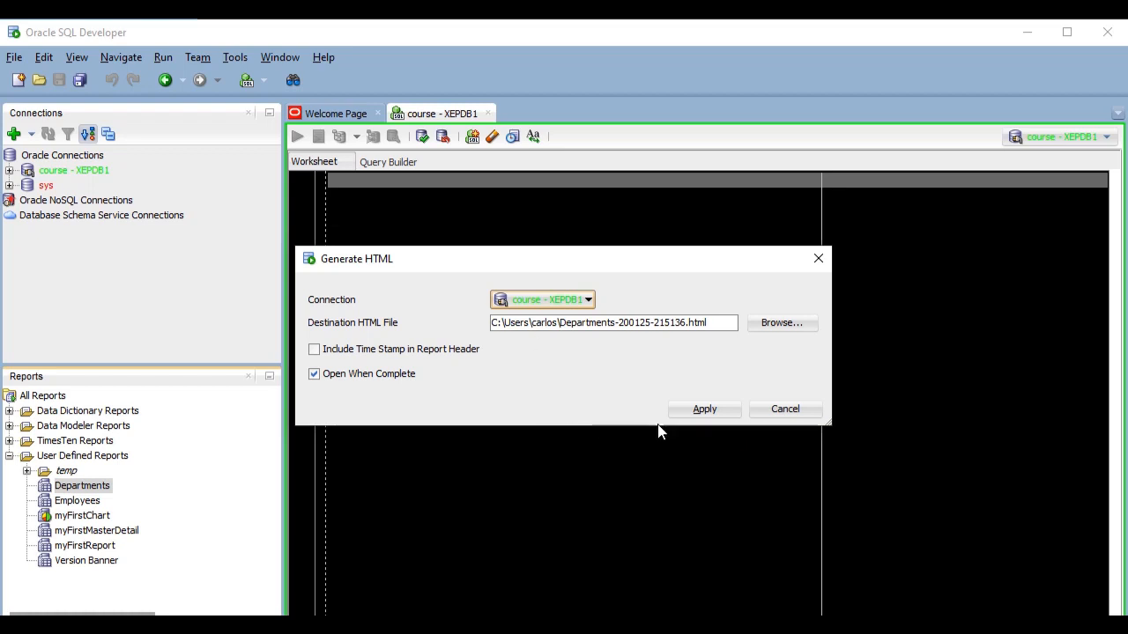
{"action": "left_click", "coordinate": [705, 409]}
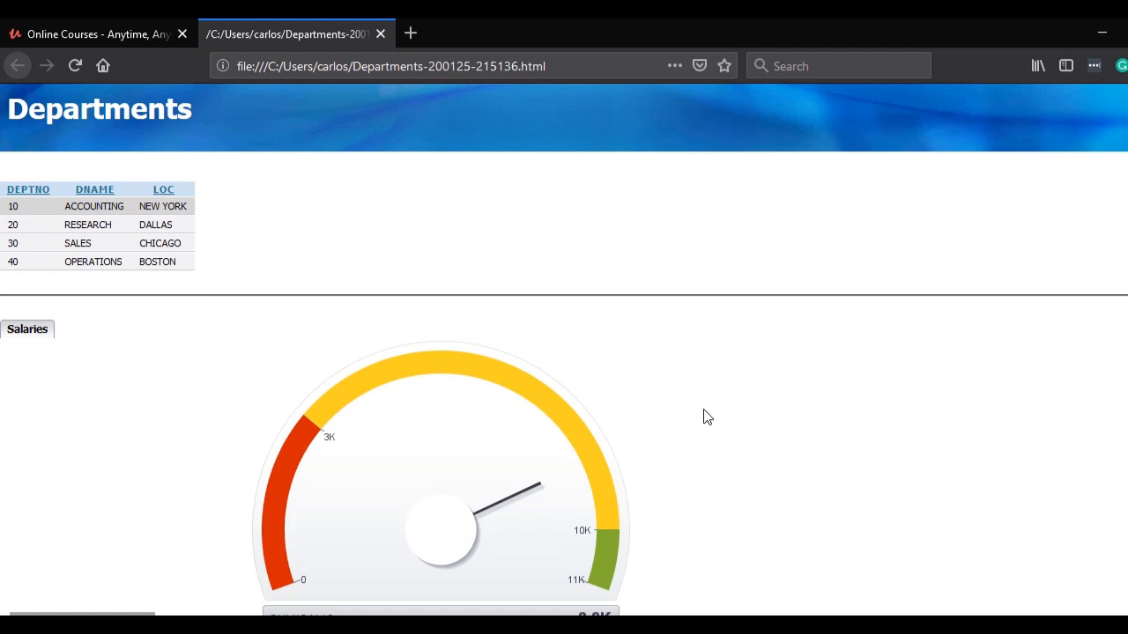
{"action": "mouse_move", "coordinate": [522, 370]}
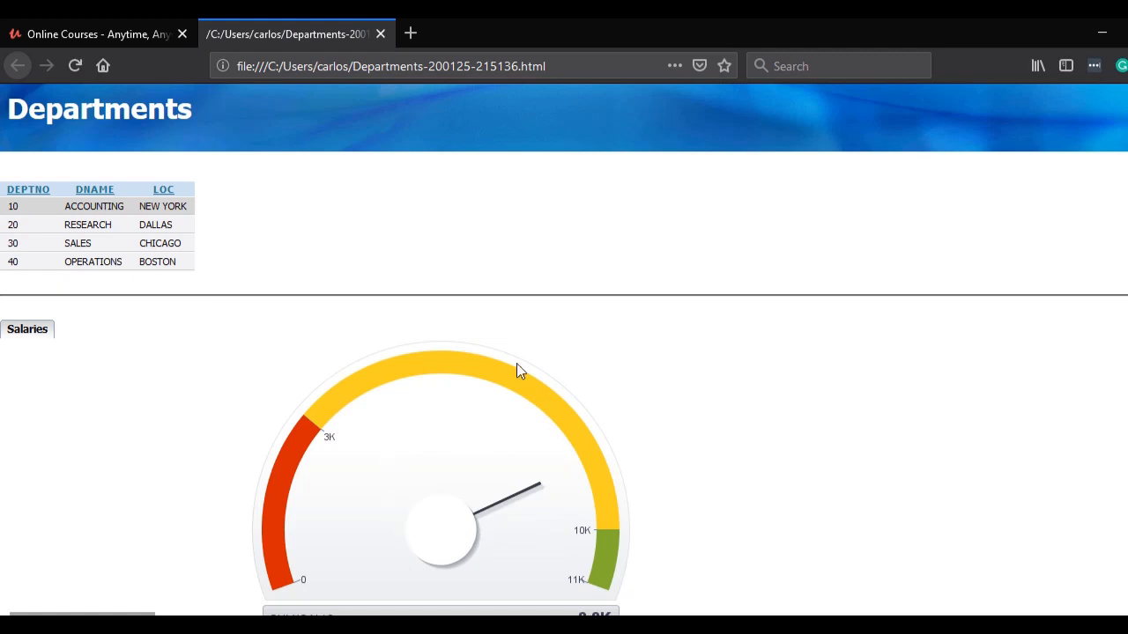
{"action": "mouse_move", "coordinate": [160, 353]}
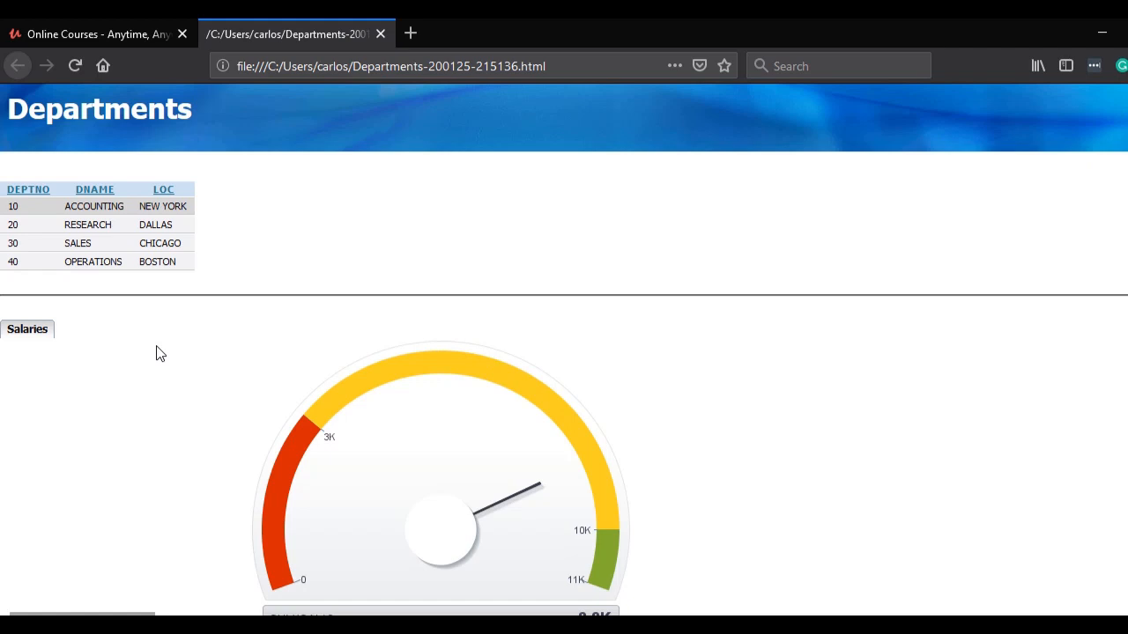
{"action": "mouse_move", "coordinate": [95, 287]}
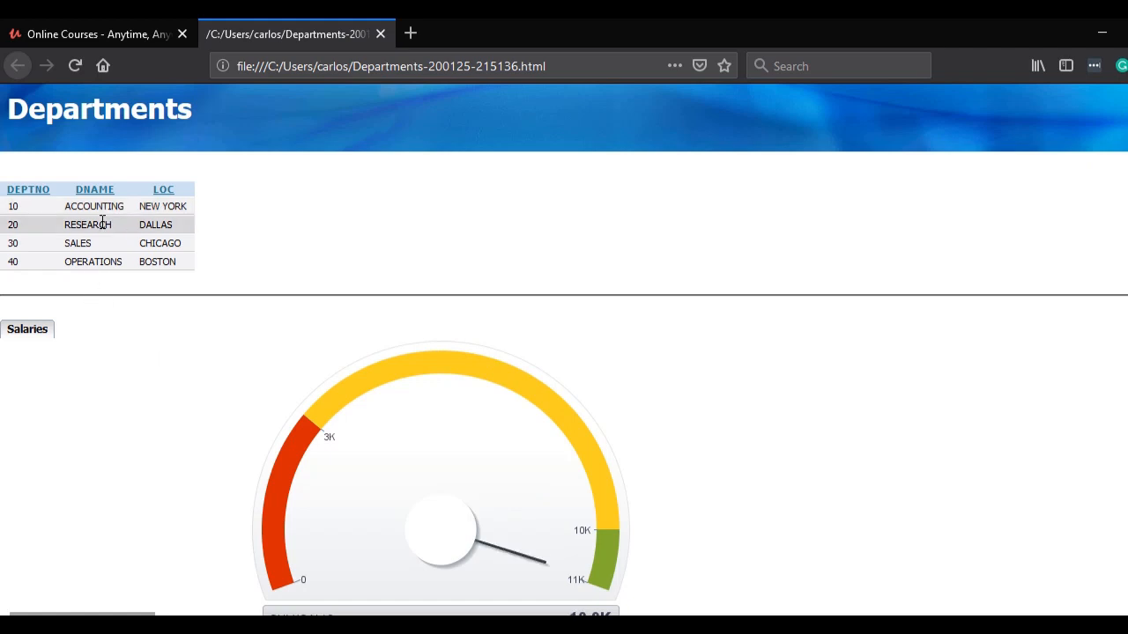
Return from the exported Departments page in Firefox to SQL Developer
{"action": "left_click", "coordinate": [78, 244]}
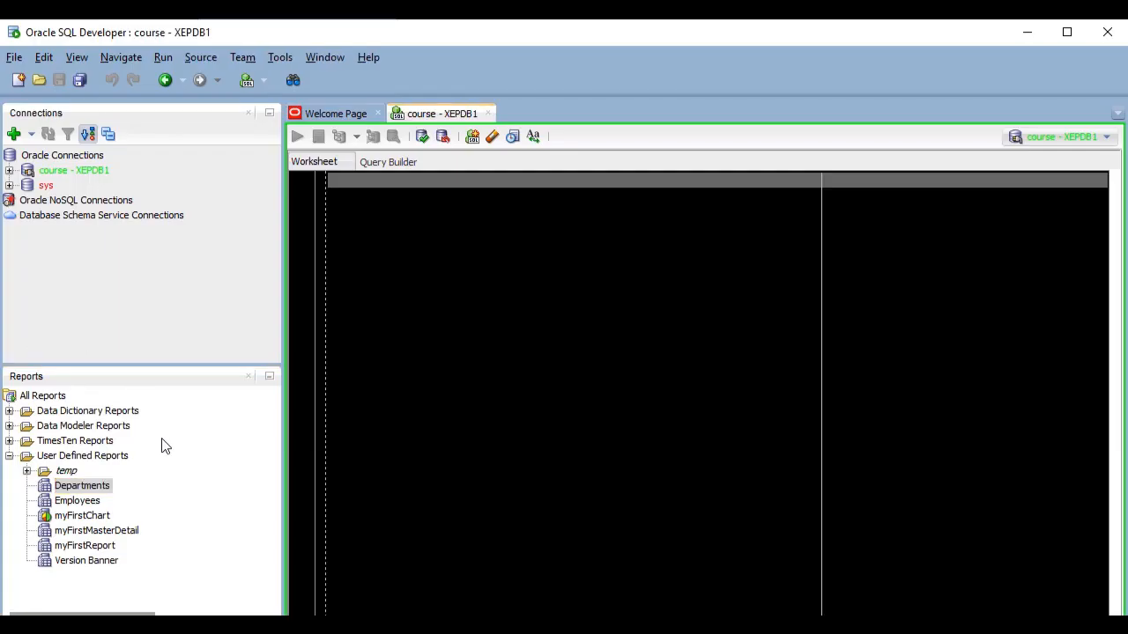
Export the myFirstChart report to HTML with Open When Complete, showing the Employees per Department chart
{"action": "right_click", "coordinate": [81, 514]}
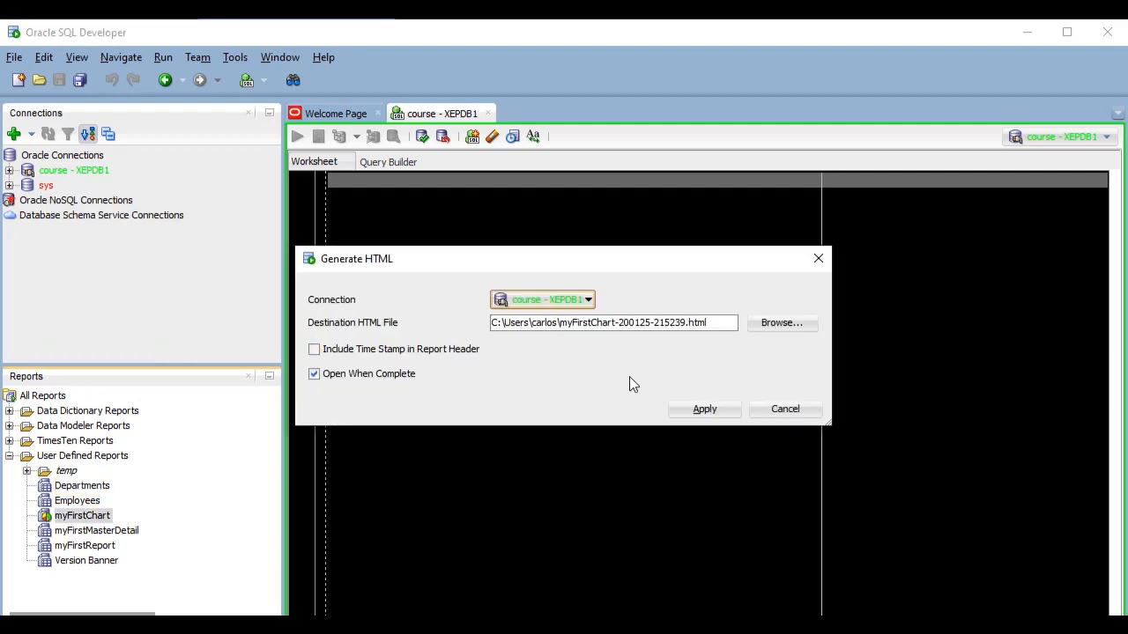
{"action": "left_click", "coordinate": [705, 409]}
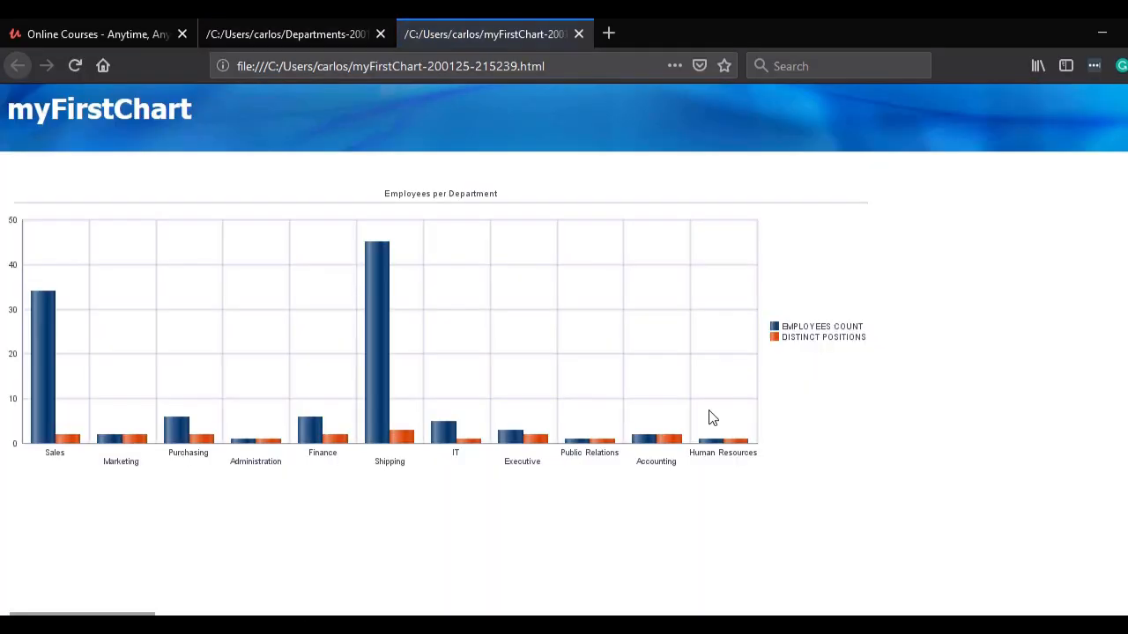
{"action": "mouse_move", "coordinate": [388, 335]}
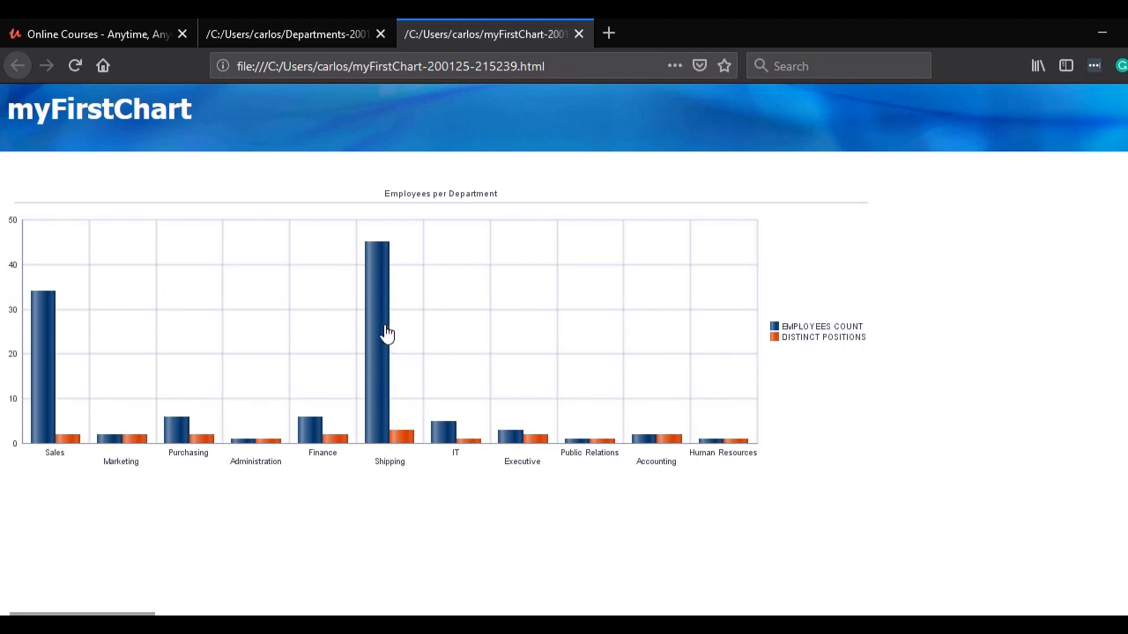
{"action": "mouse_move", "coordinate": [46, 319]}
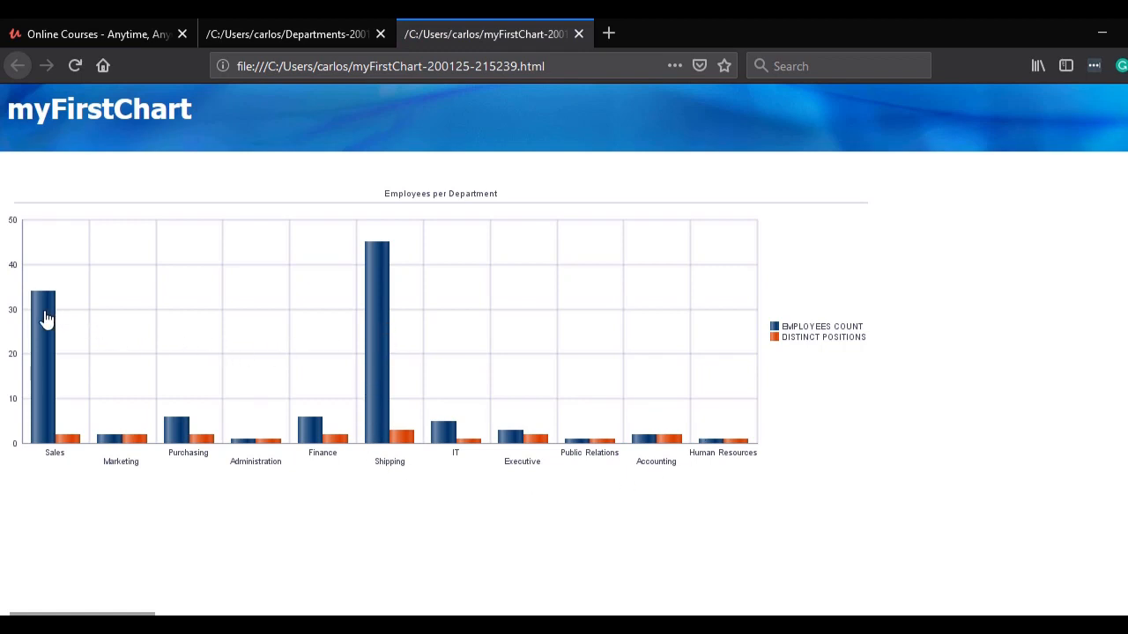
{"action": "mouse_move", "coordinate": [337, 268]}
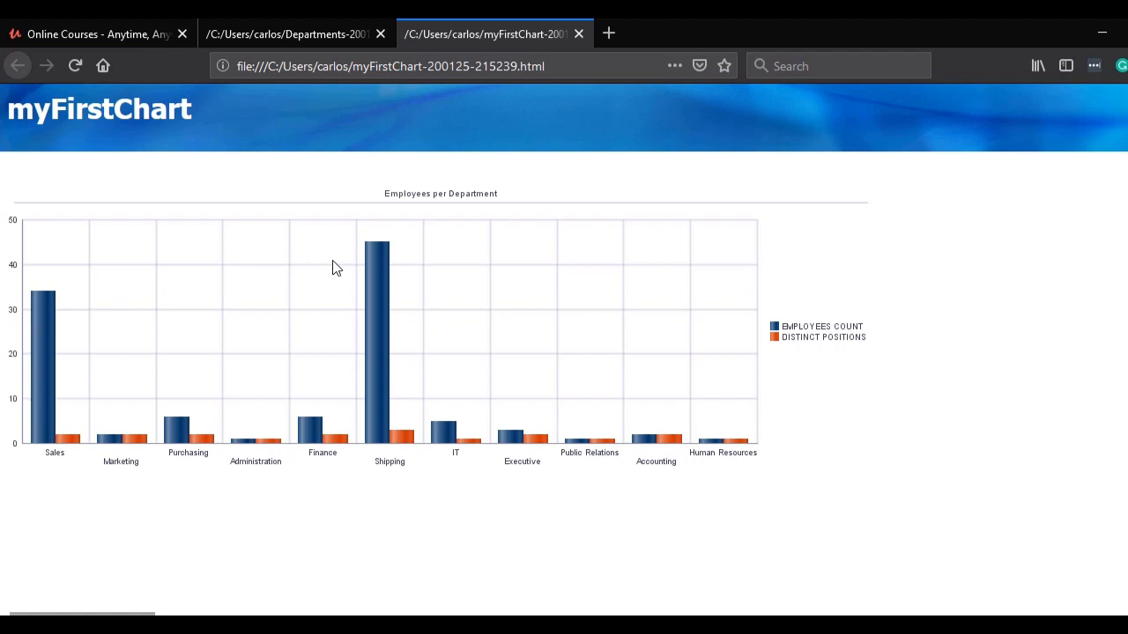
{"action": "mouse_move", "coordinate": [310, 430]}
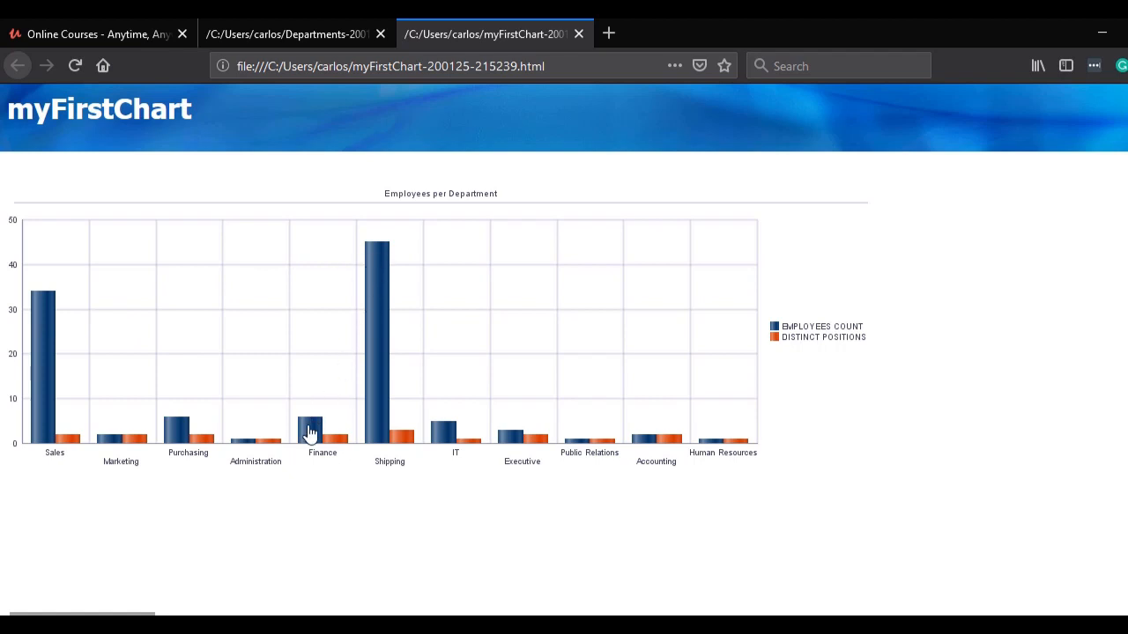
{"action": "mouse_move", "coordinate": [444, 444]}
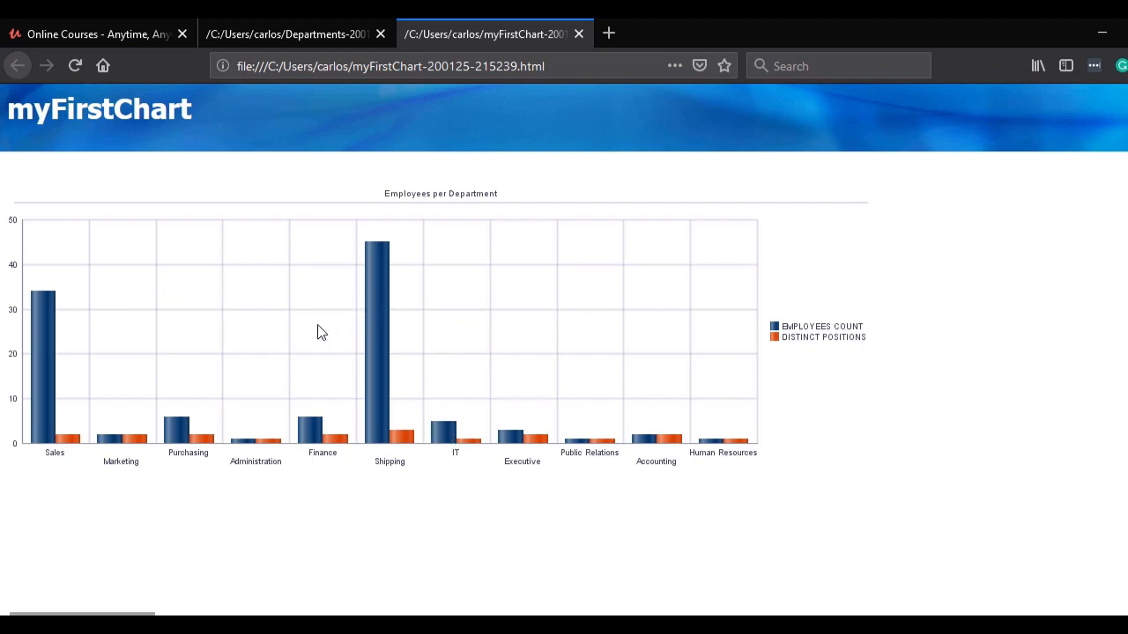
{"action": "mouse_move", "coordinate": [315, 419]}
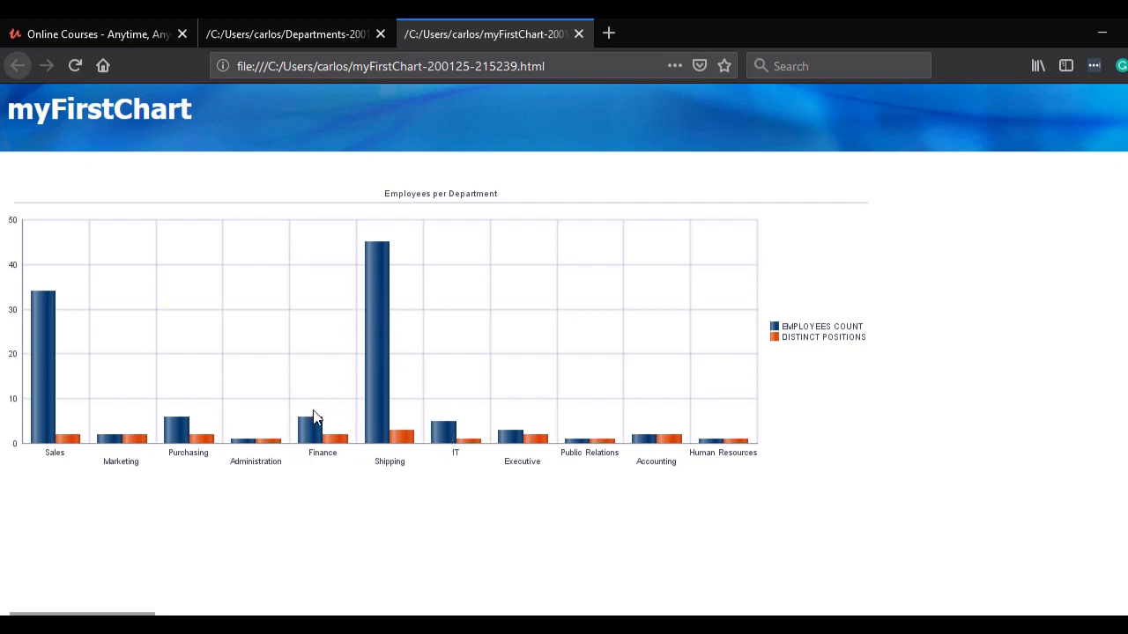
{"action": "mouse_move", "coordinate": [180, 391]}
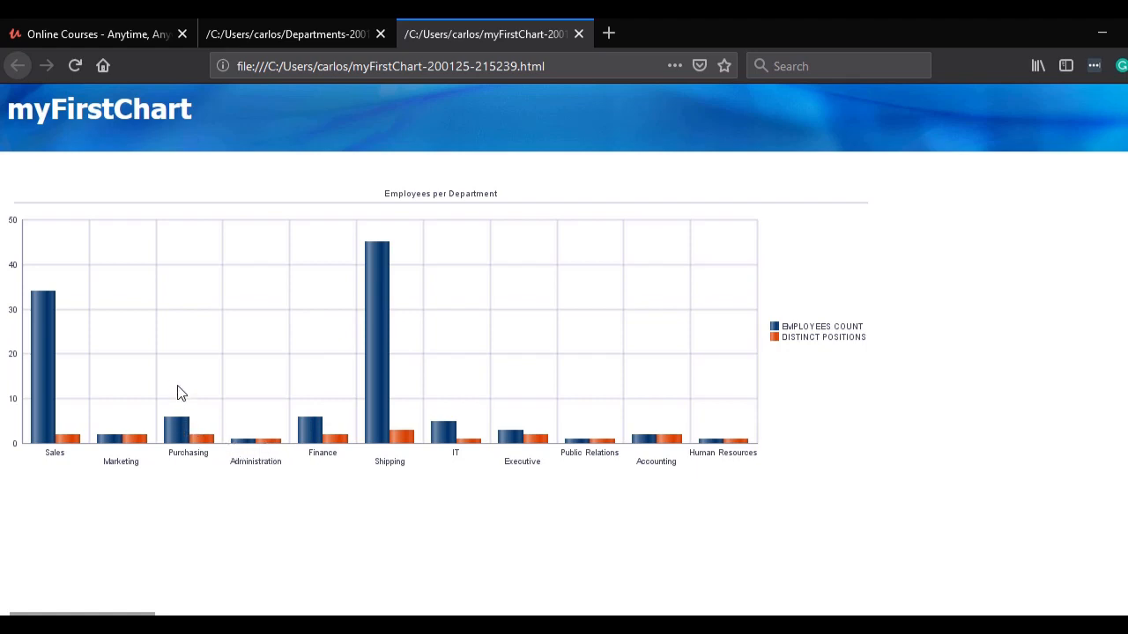
{"action": "mouse_move", "coordinate": [183, 375]}
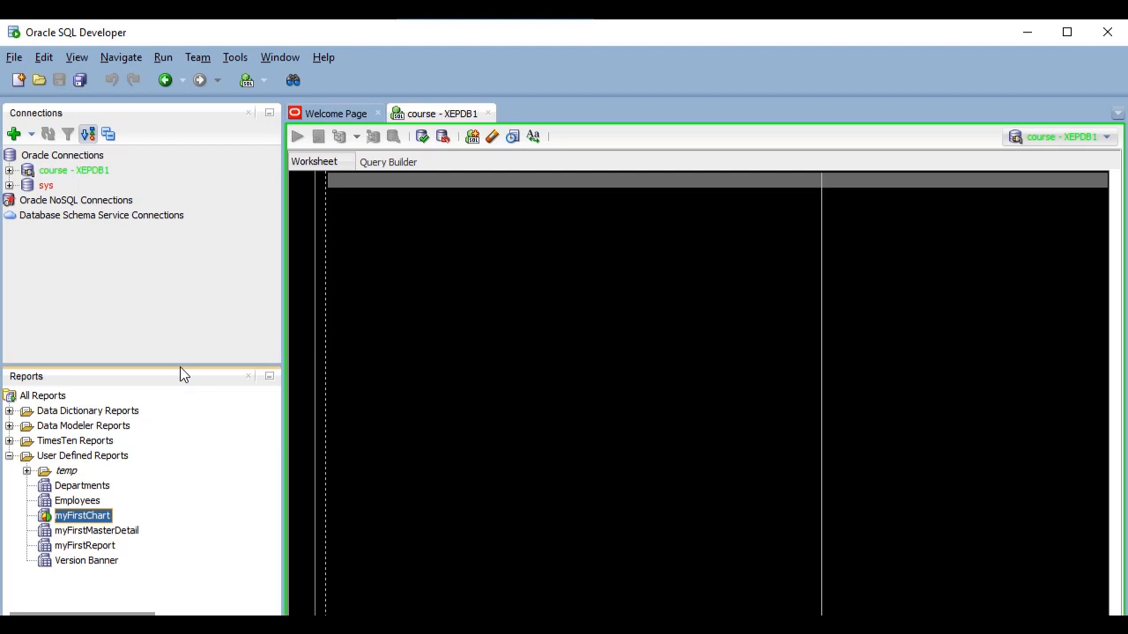
{"action": "mouse_move", "coordinate": [183, 375]}
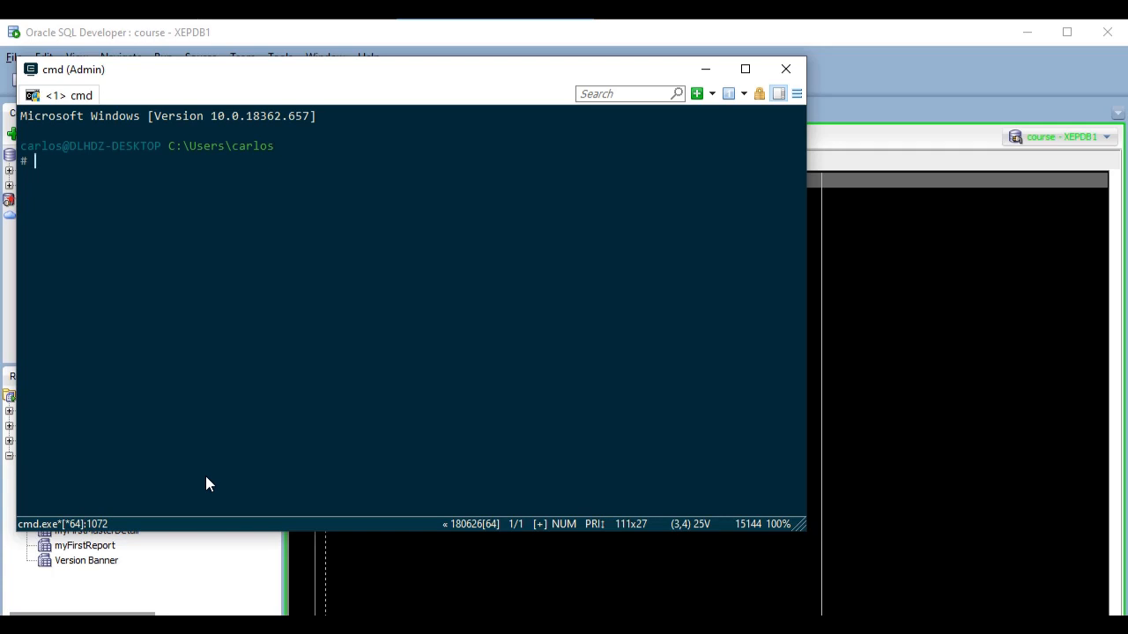
Enter the path to sdcli in the Downloads sqldeveloper bin folder at the cmd prompt
{"action": "type", "text": "c:\\users\\carlos\\"}
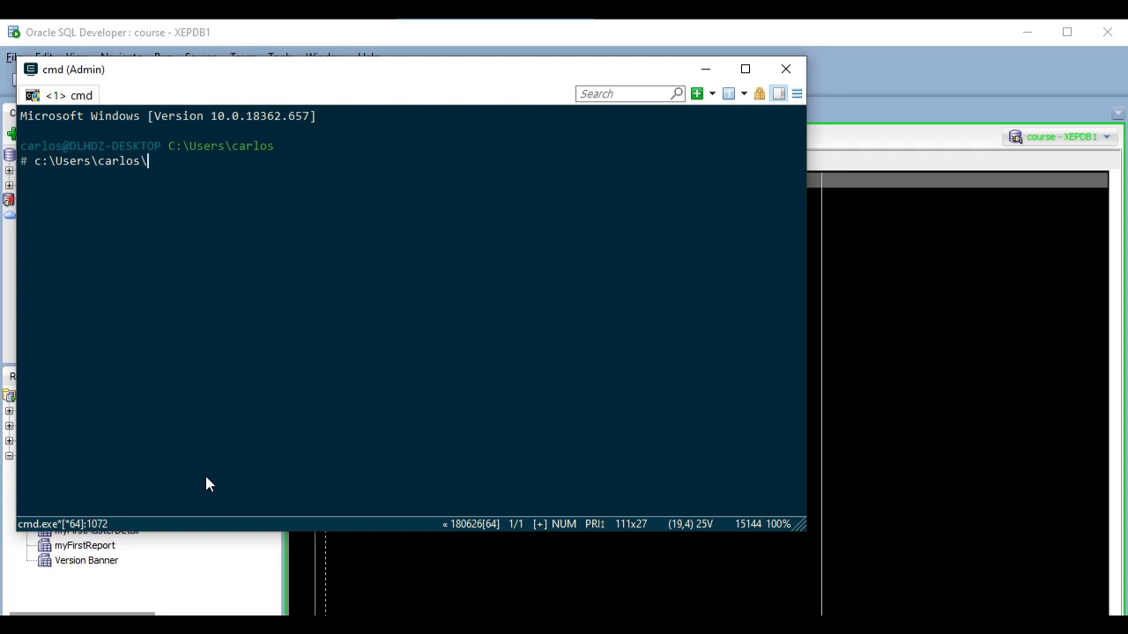
{"action": "type", "text": "Downloads"}
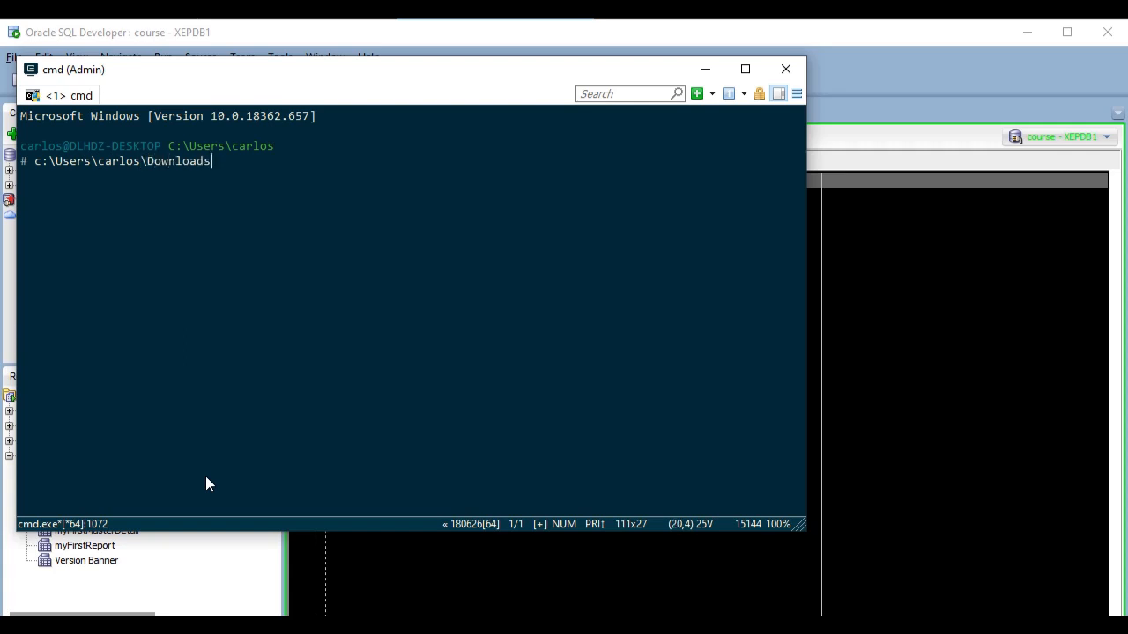
{"action": "type", "text": "\\sqldeveloper-19.4\\"}
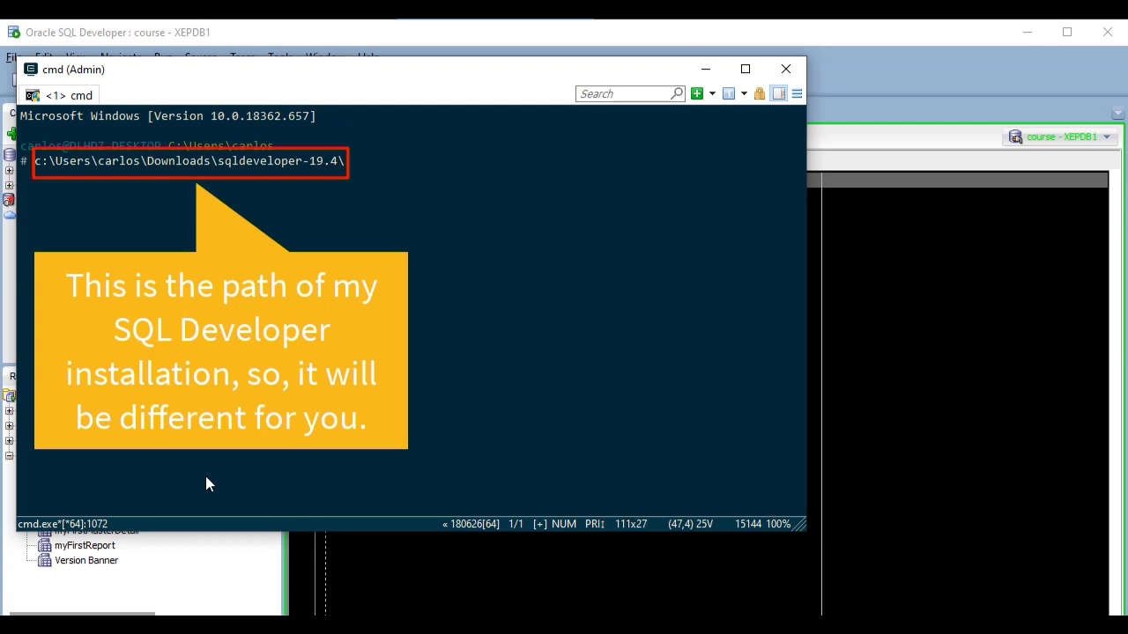
{"action": "type", "text": "sqldeveloper"}
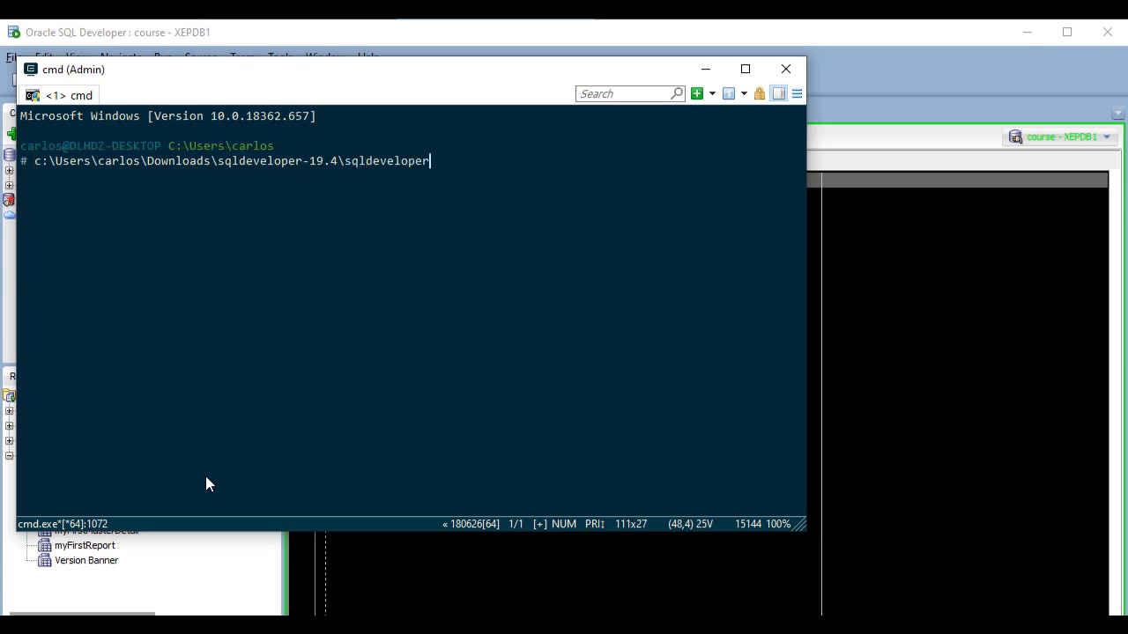
{"action": "type", "text": "\\sqldeveloper\\bin\\s"}
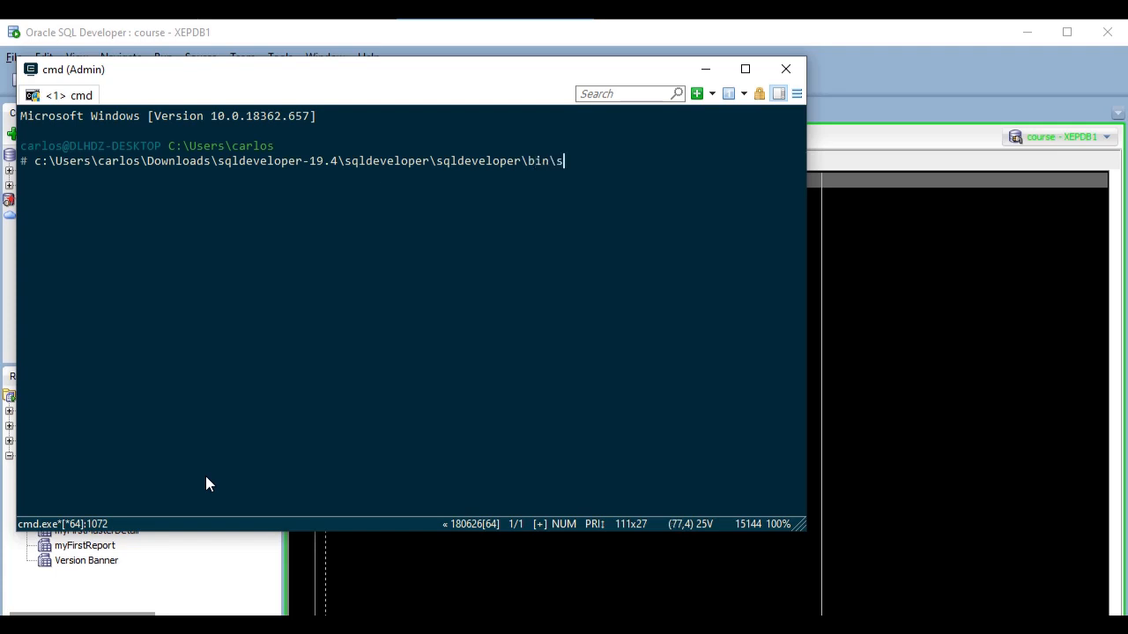
{"action": "type", "text": "dcli"}
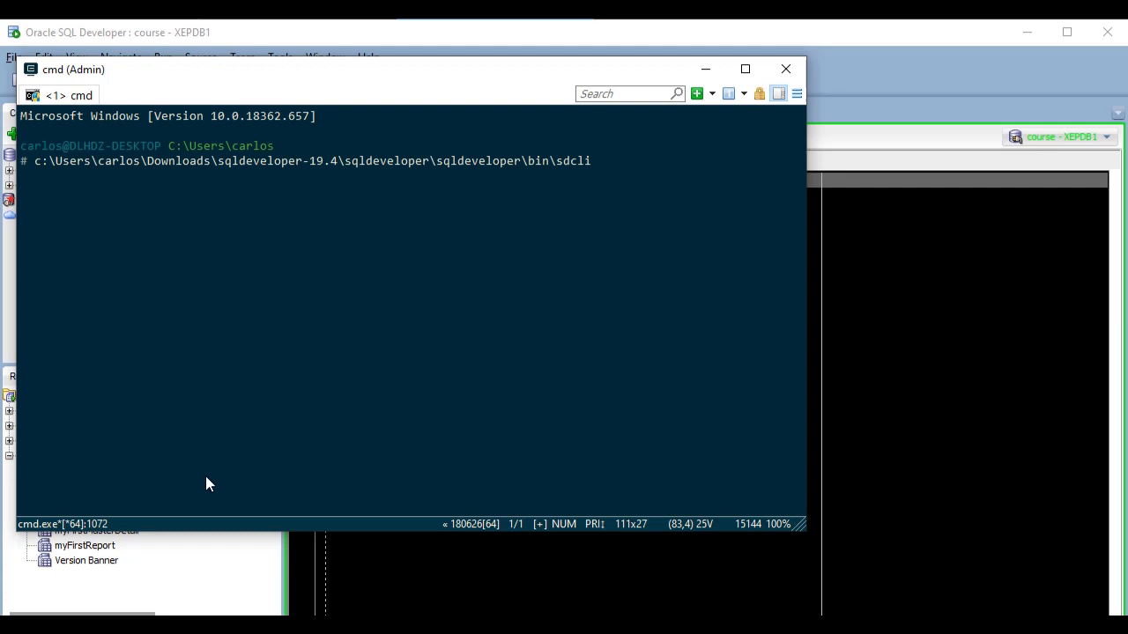
Run reports generate for "Departments" on "course - XEPDB1" writing departments.html
{"action": "type", "text": "reports generate"}
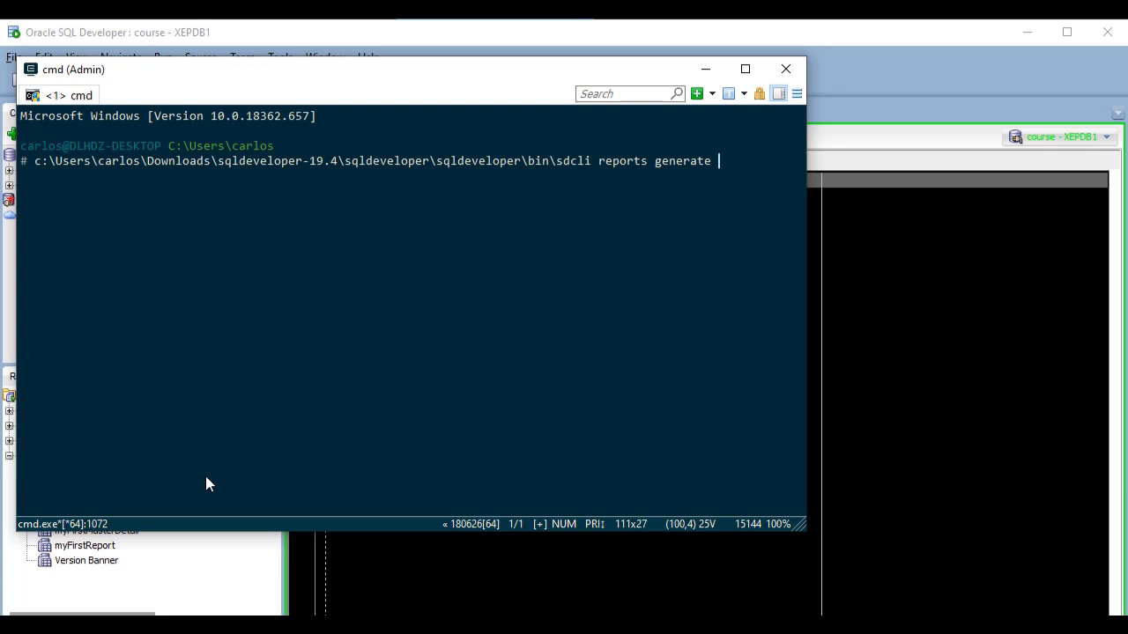
{"action": "type", "text": "-report"}
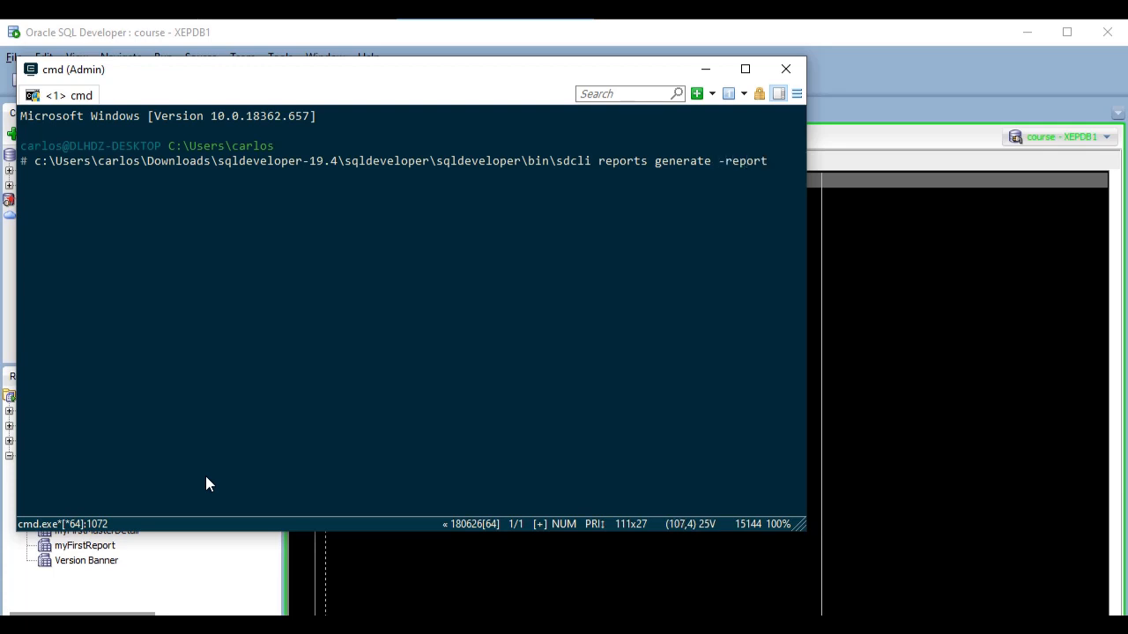
{"action": "type", "text": "\""}
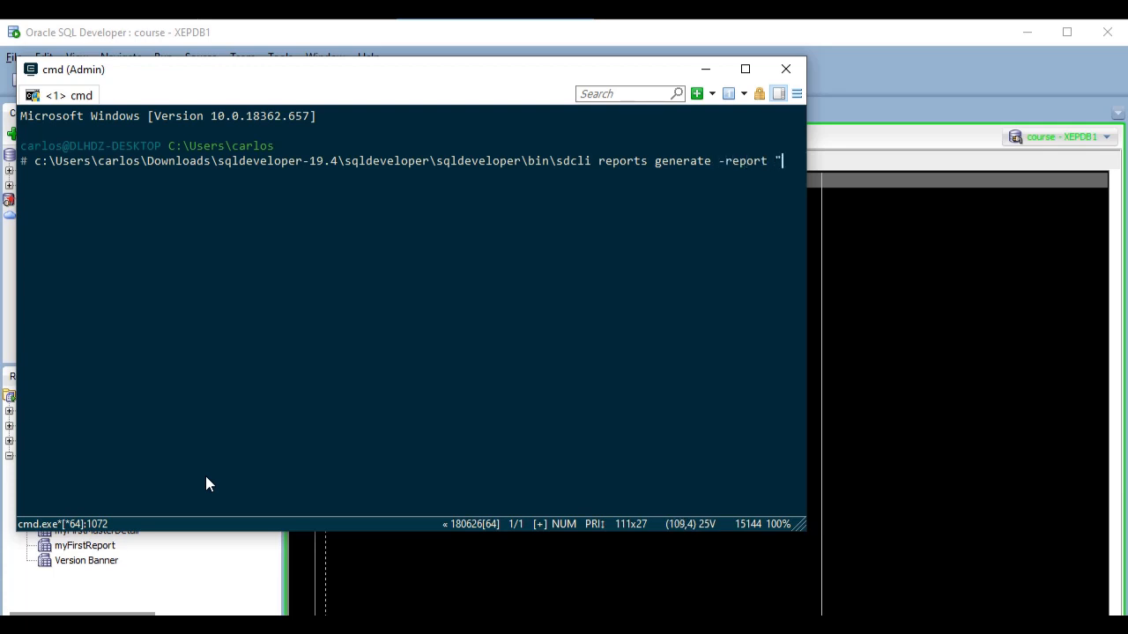
{"action": "type", "text": "Departments"}
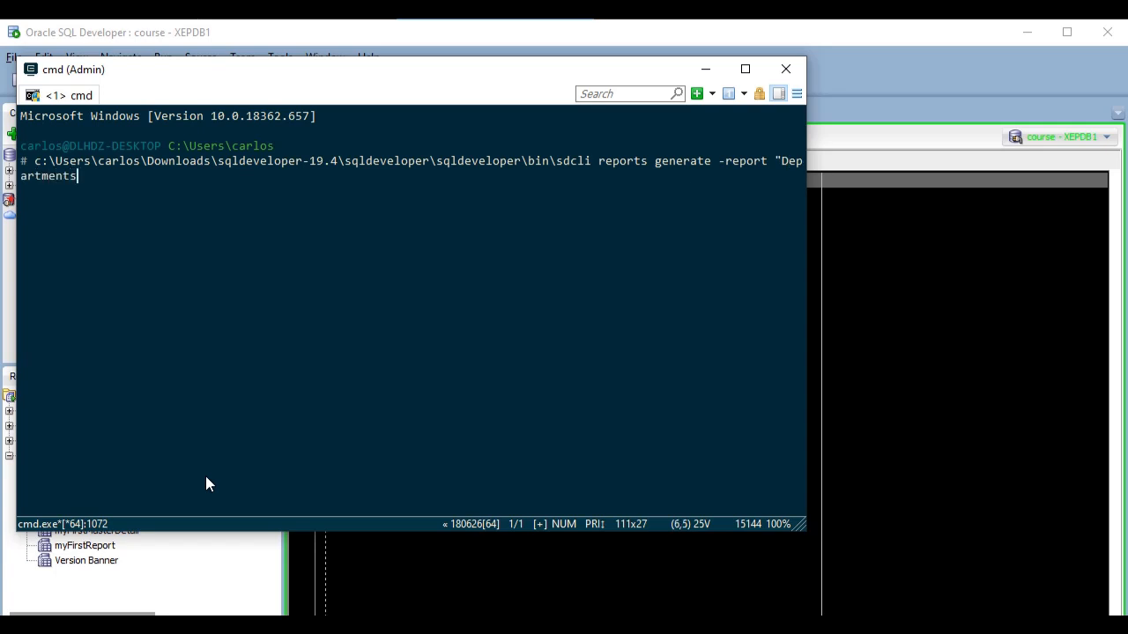
{"action": "type", "text": "\""}
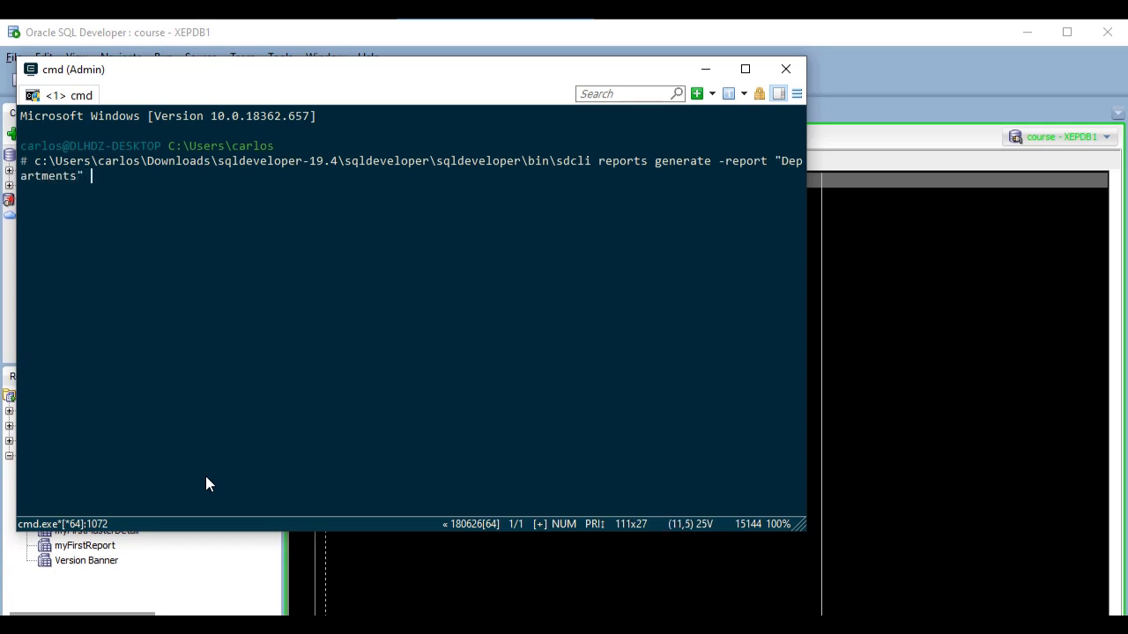
{"action": "type", "text": "-db"}
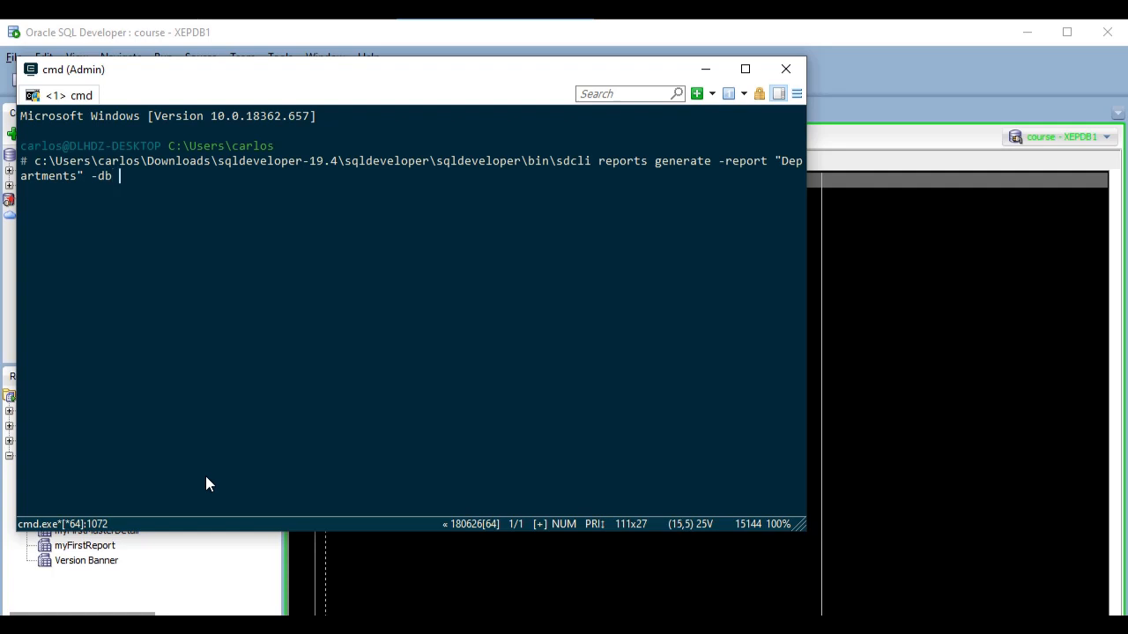
{"action": "type", "text": "\"course -"}
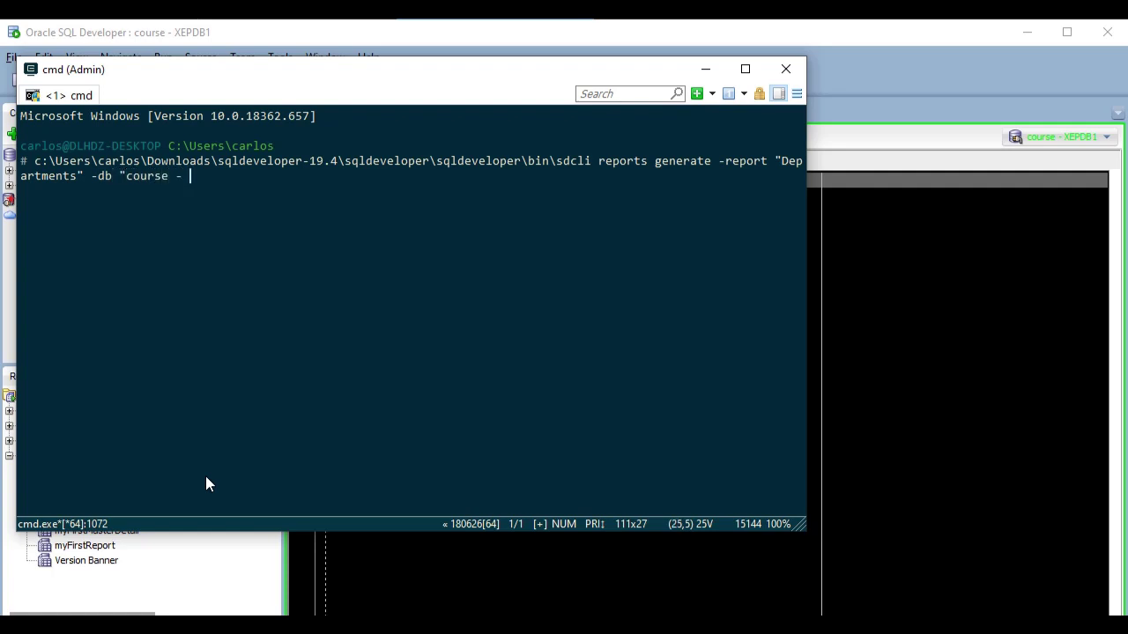
{"action": "type", "text": "XEPDB1\""}
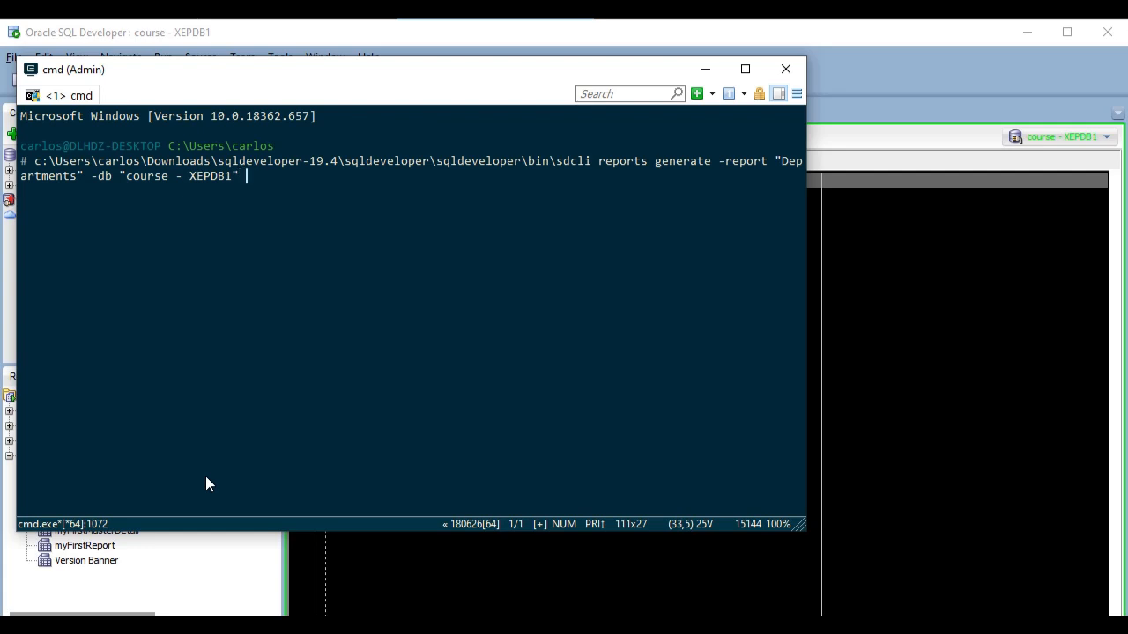
{"action": "type", "text": "-file"}
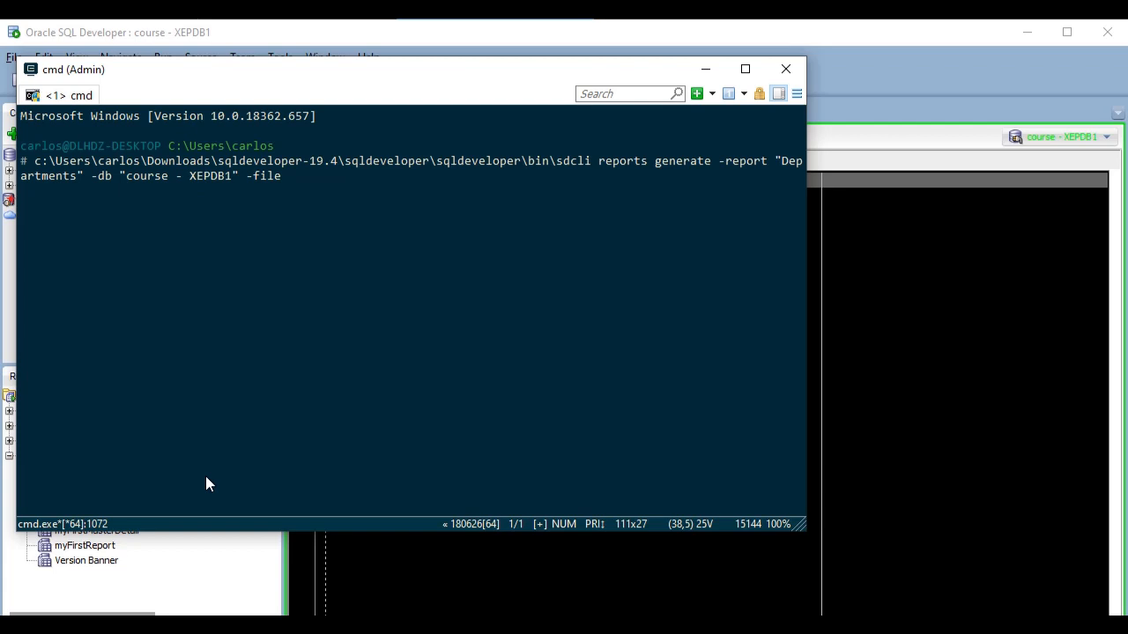
{"action": "type", "text": "depar"}
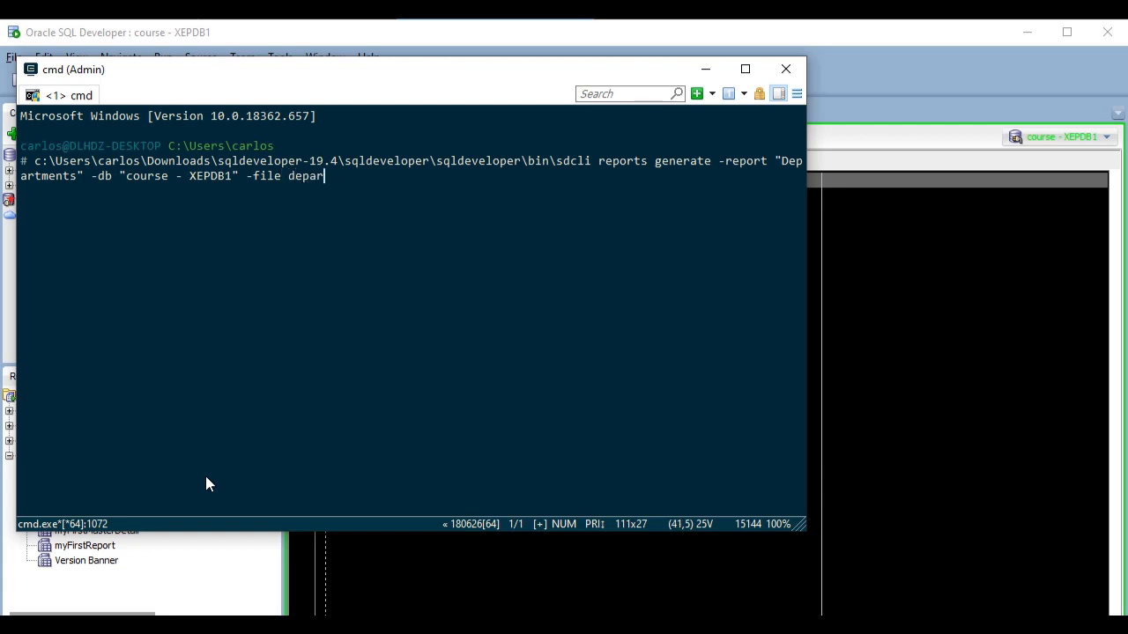
{"action": "type", "text": "tments.html"}
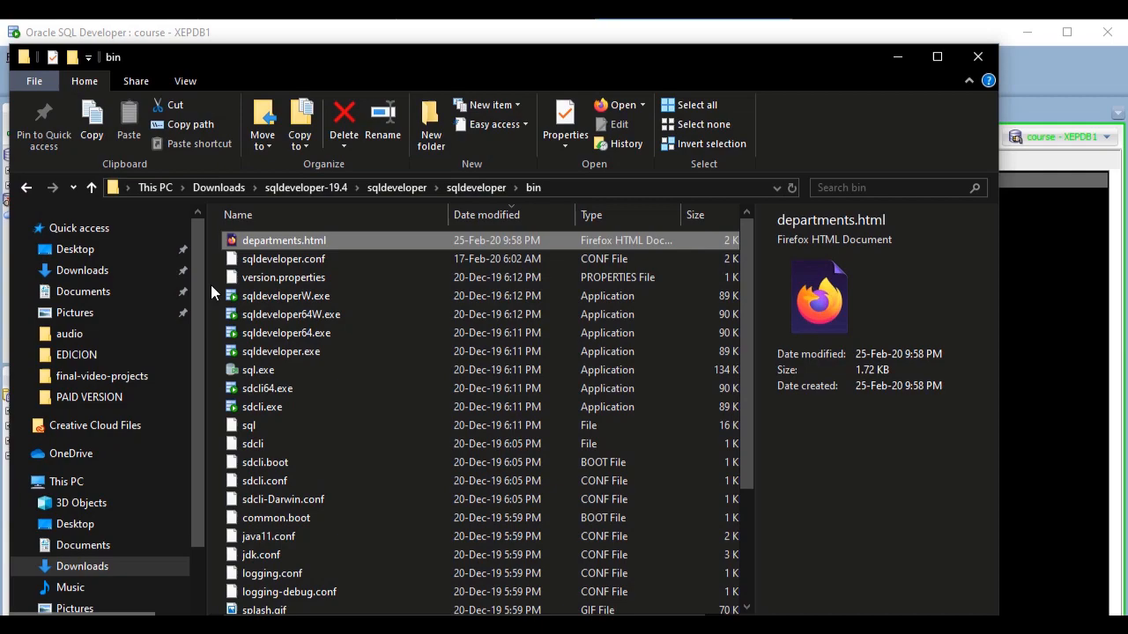
{"action": "mouse_move", "coordinate": [236, 243]}
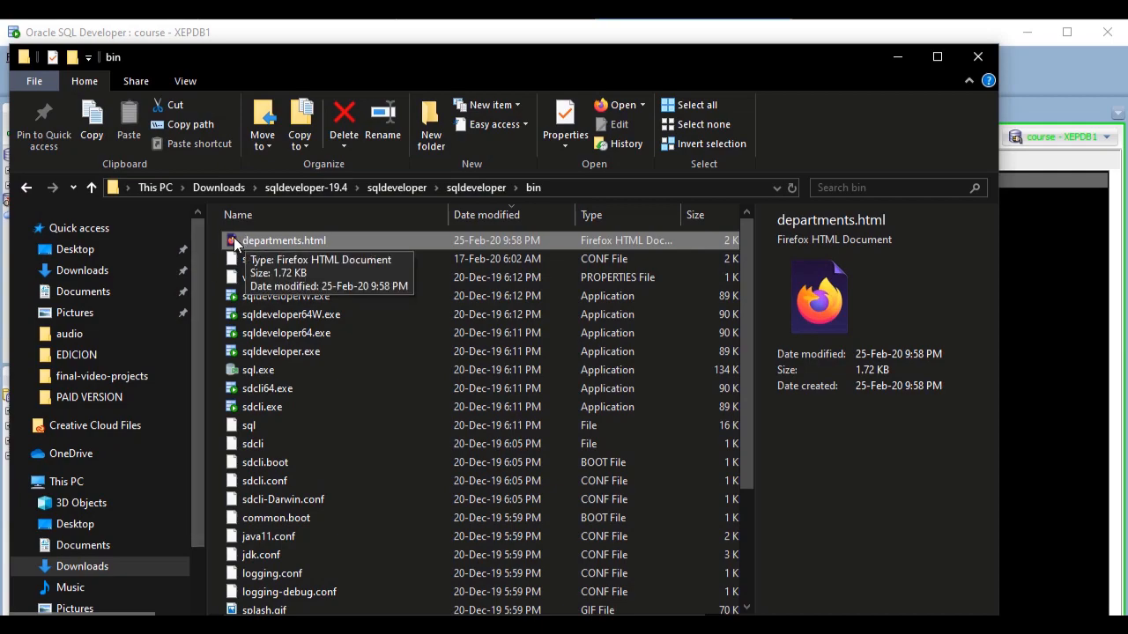
View the generated departments.html in Firefox with its table and Salaries gauge
{"action": "double_click", "coordinate": [282, 240]}
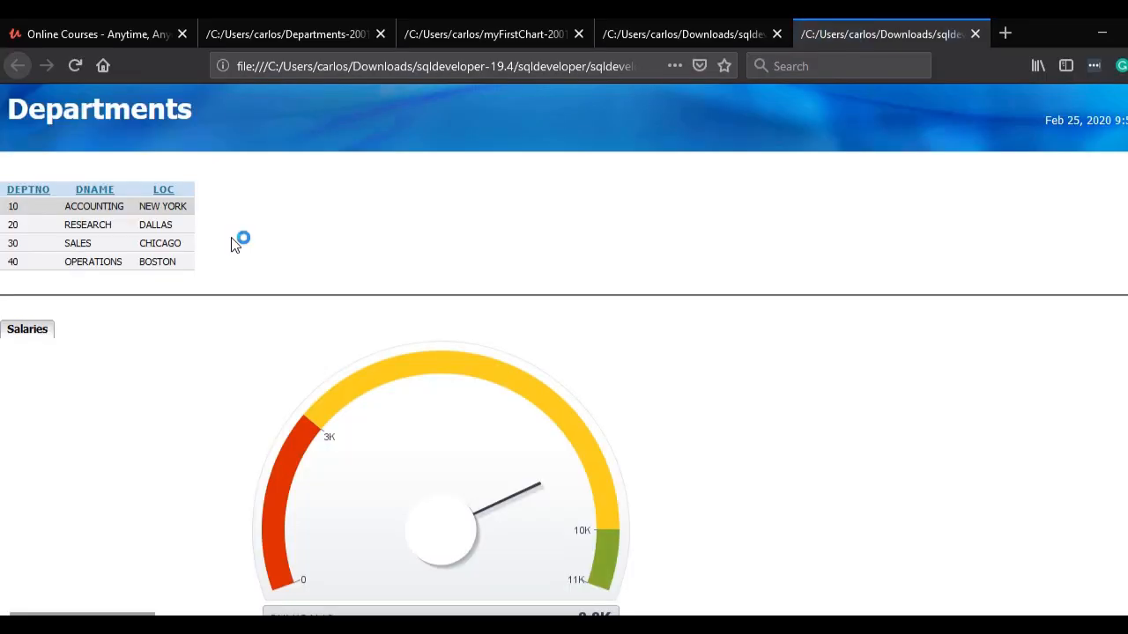